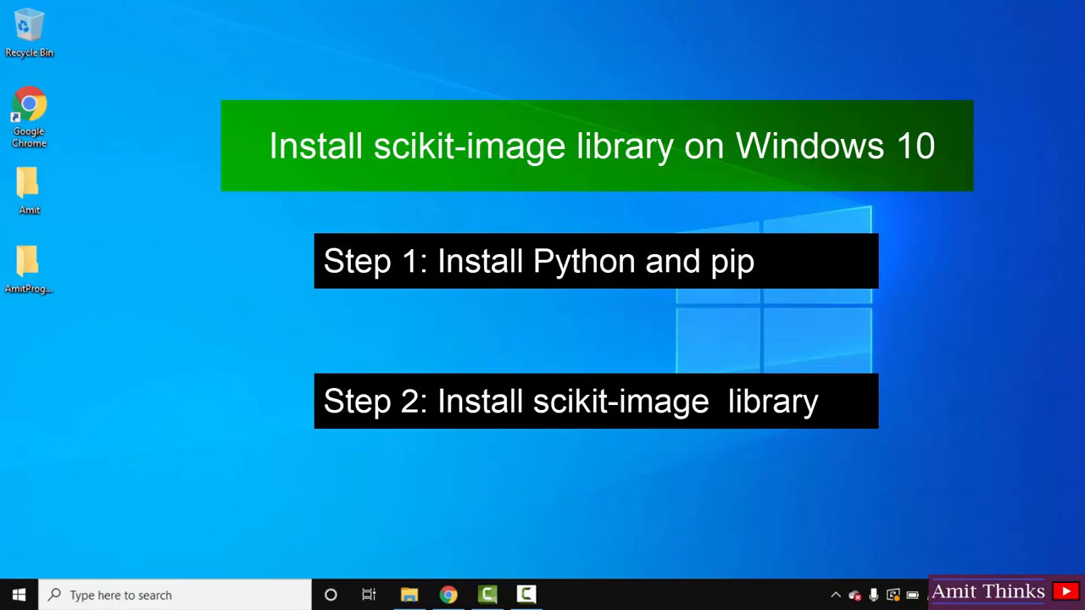
Launch Google Chrome from the Windows desktop.
{"action": "left_click", "coordinate": [448, 593]}
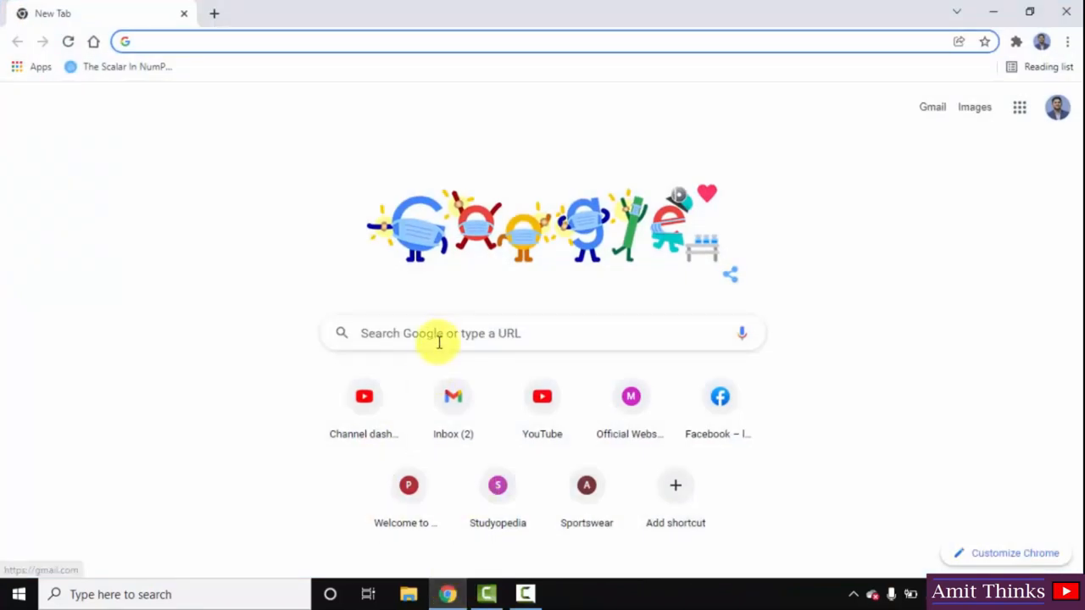
Search Google for 'python' and open the official Welcome to Python.org result.
{"action": "type", "text": "python"}
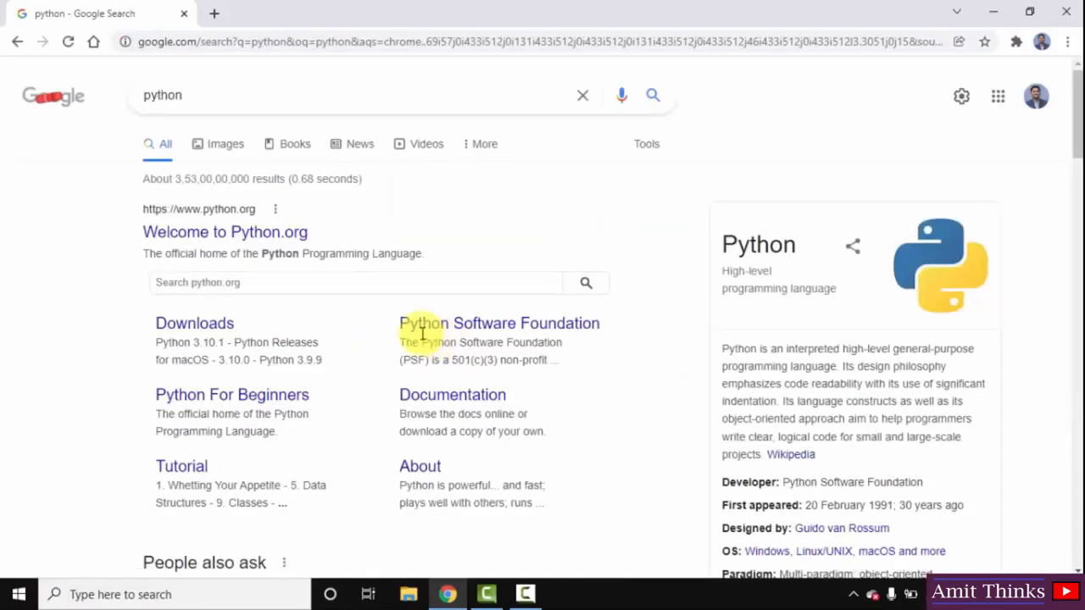
{"action": "left_click", "coordinate": [224, 230]}
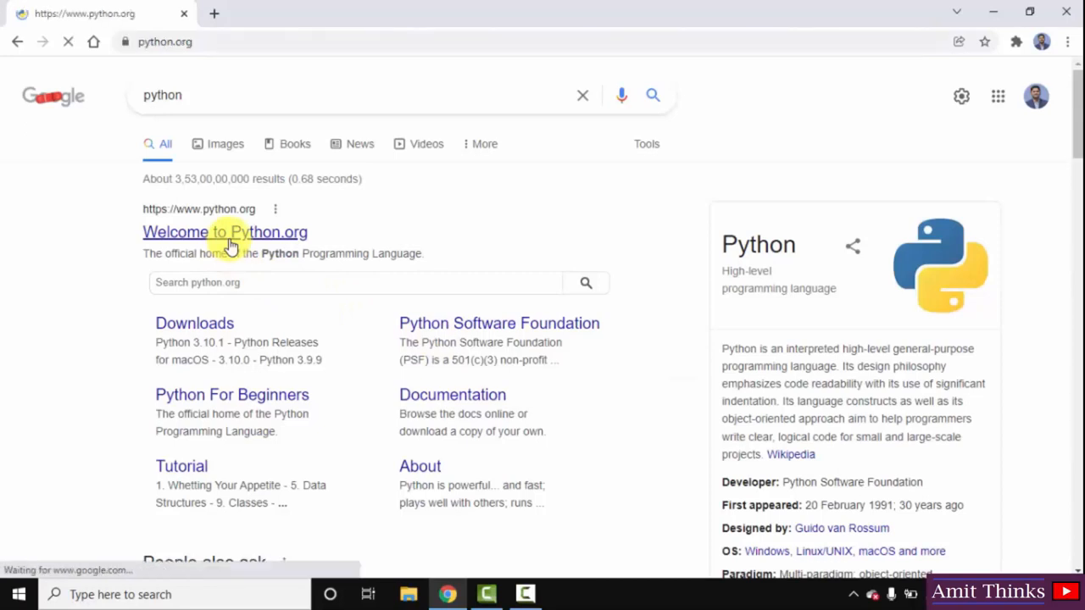
{"action": "left_click", "coordinate": [224, 230]}
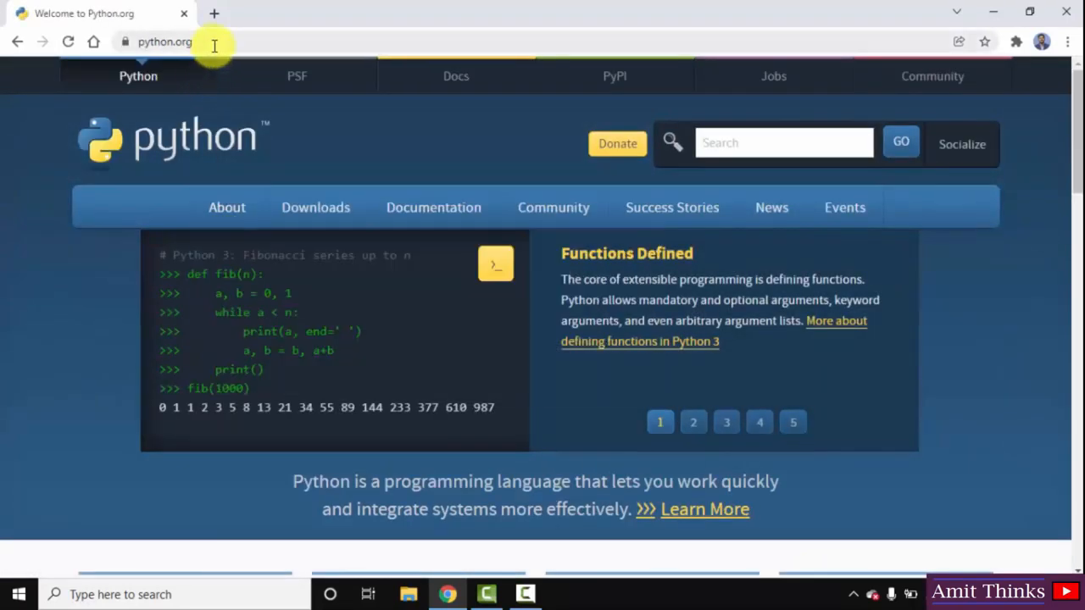
Download the Python 3.10.2 Windows installer from the python.org Downloads menu.
{"action": "left_click", "coordinate": [315, 207]}
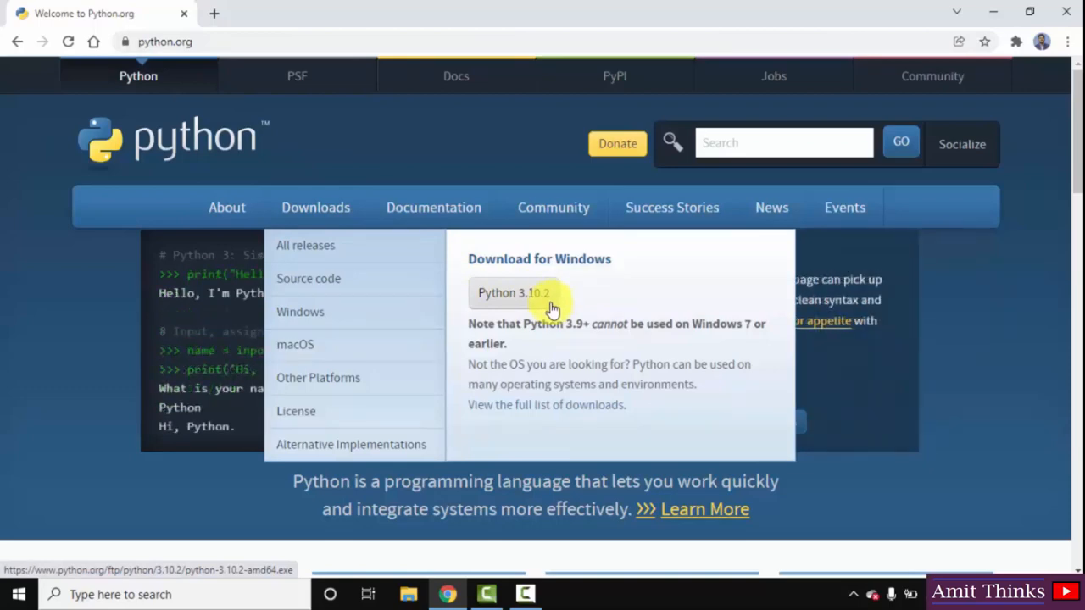
{"action": "left_click", "coordinate": [512, 292]}
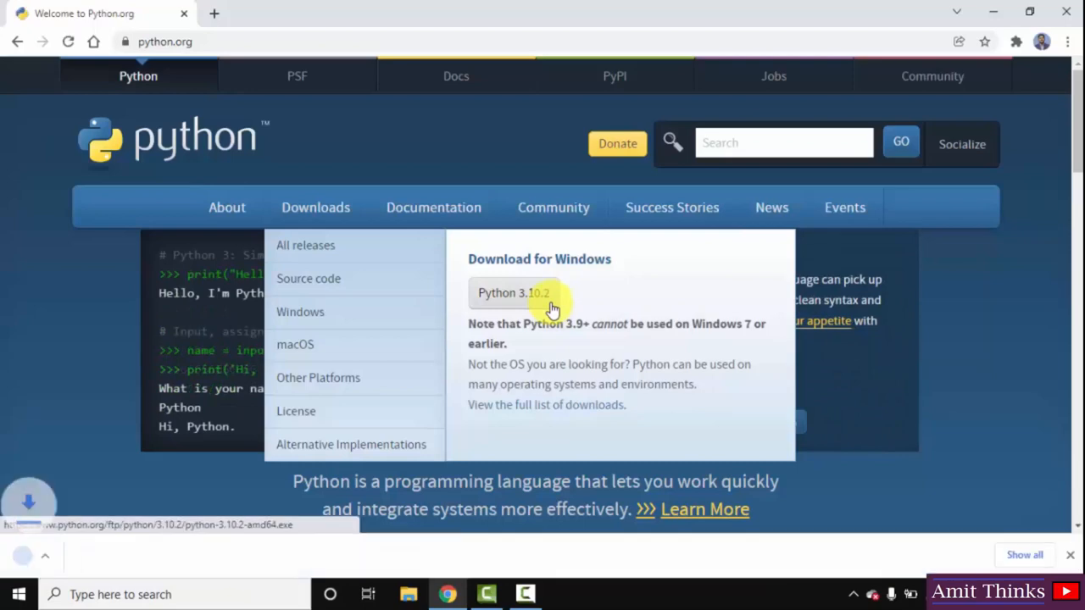
{"action": "left_click", "coordinate": [513, 292]}
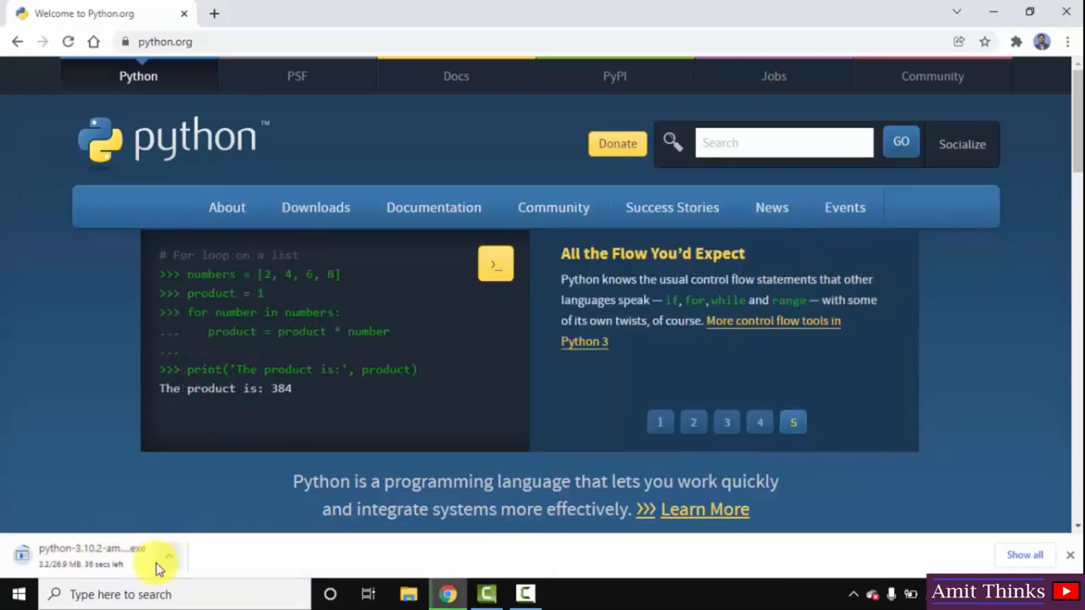
Launch the downloaded Python 3.10.2 installer .exe from Chrome's download bar.
{"action": "left_click", "coordinate": [660, 420]}
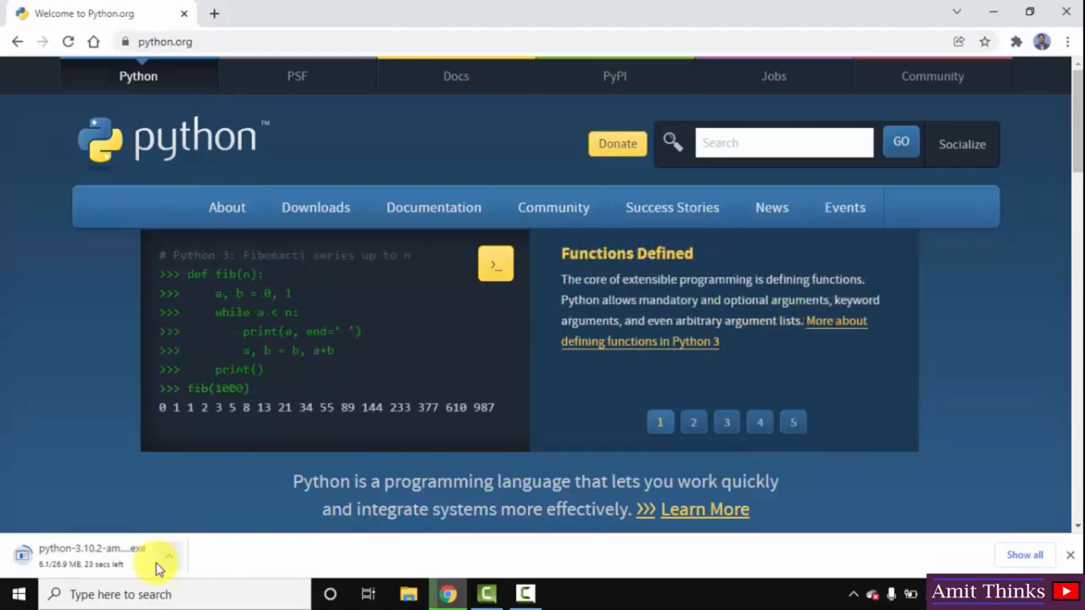
{"action": "left_click", "coordinate": [691, 422]}
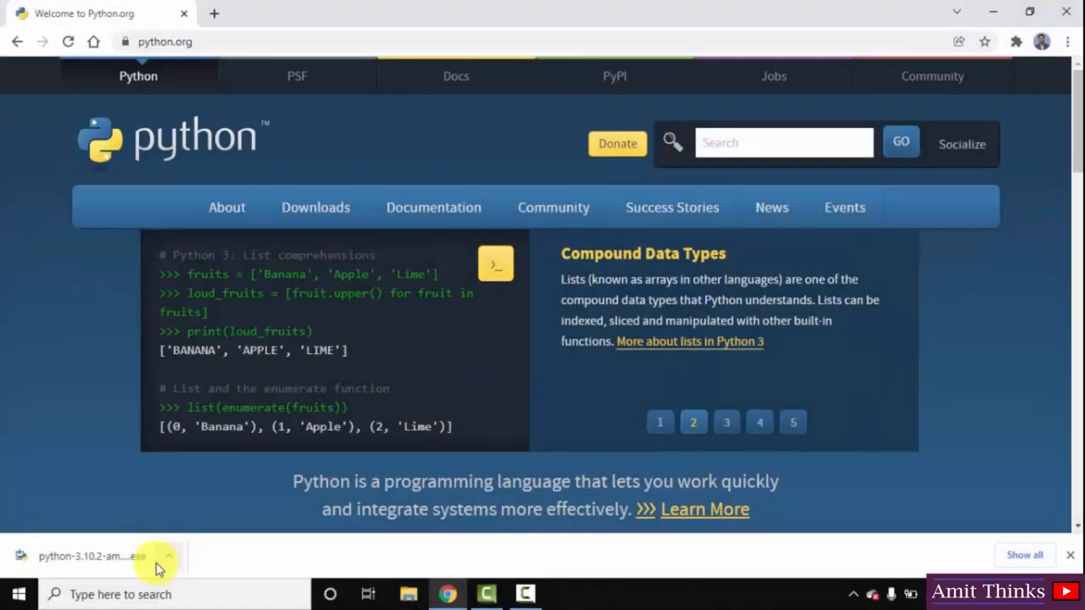
{"action": "left_click", "coordinate": [725, 422]}
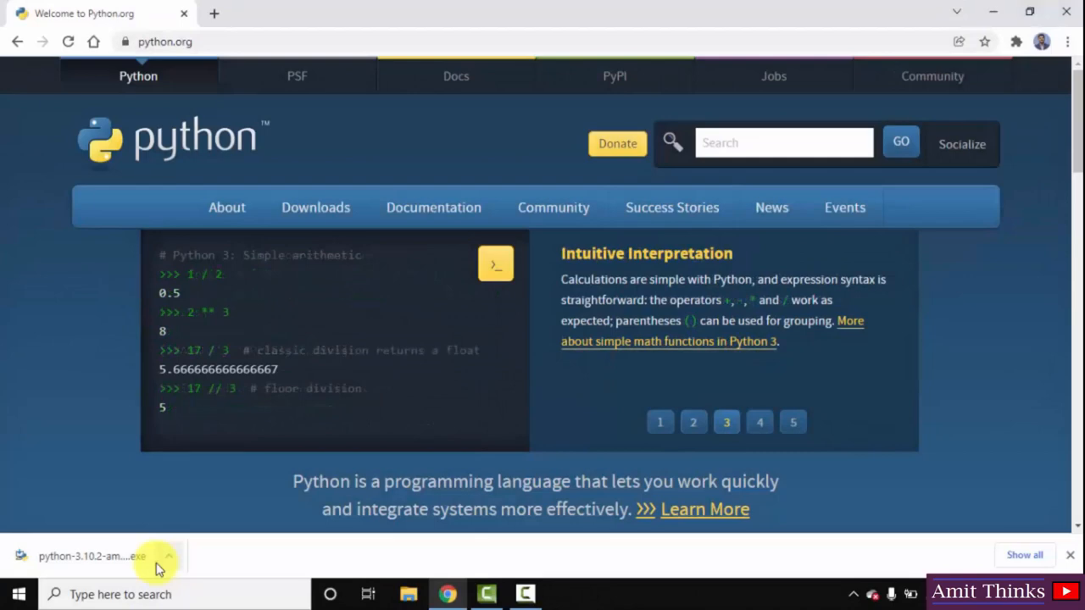
{"action": "left_click", "coordinate": [759, 421]}
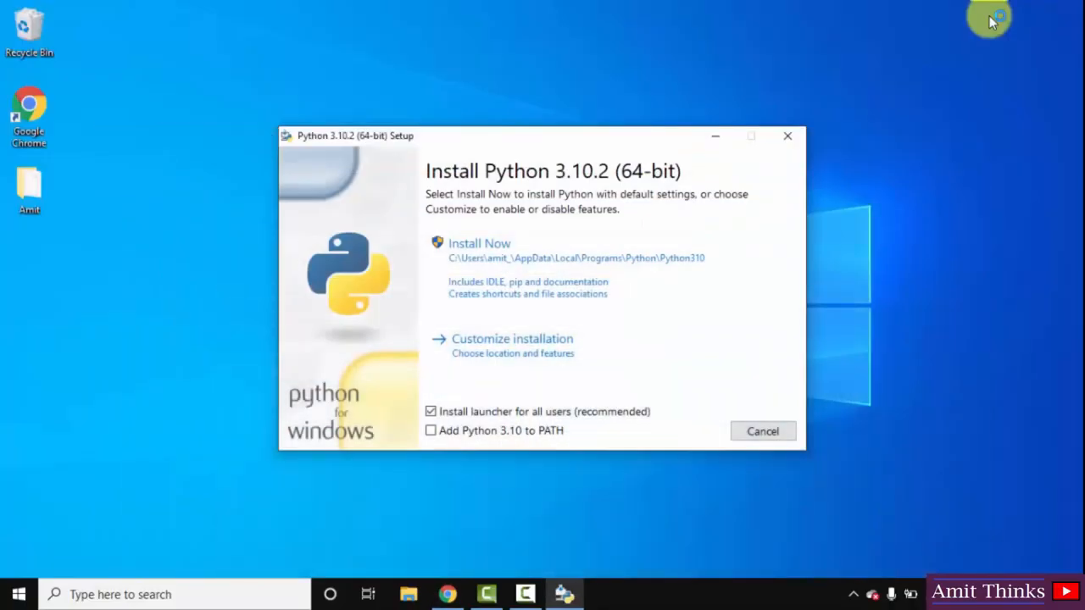
{"action": "mouse_move", "coordinate": [627, 329]}
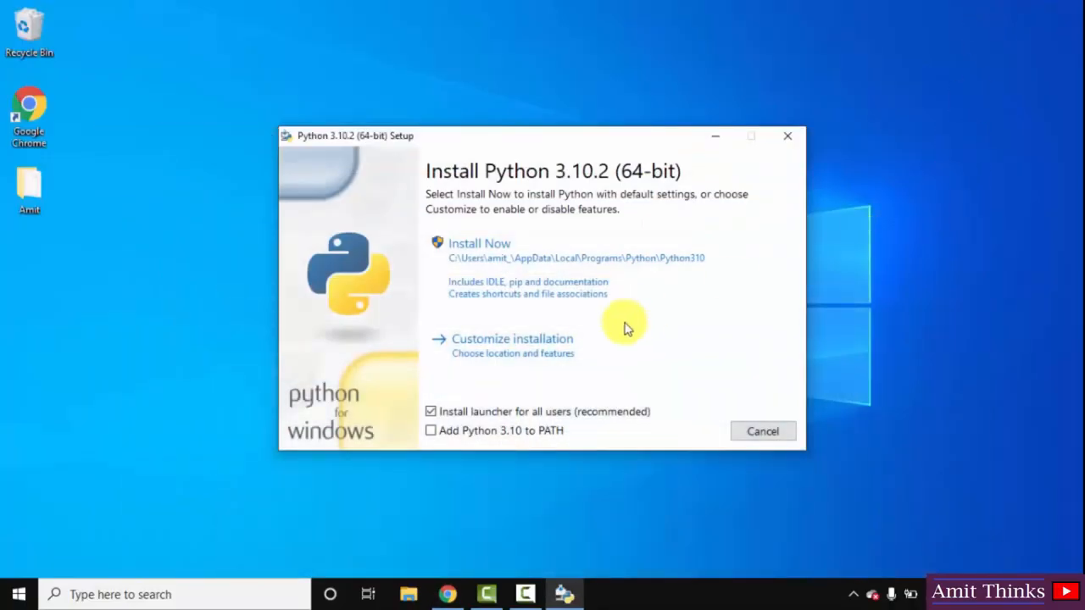
{"action": "mouse_move", "coordinate": [511, 439]}
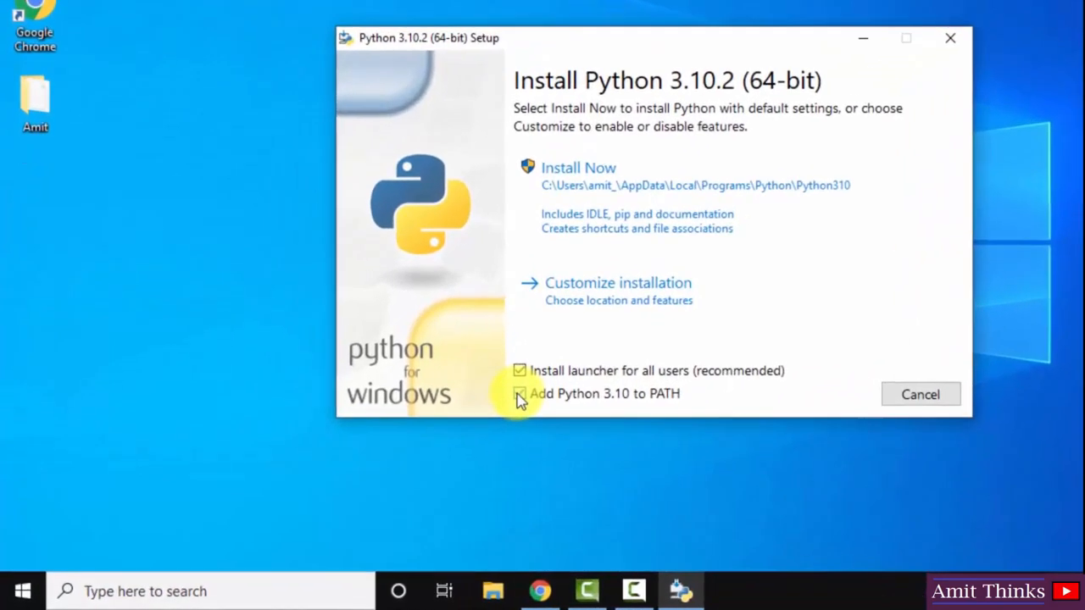
Enable 'Add Python 3.10 to PATH' and choose Customize installation.
{"action": "left_click", "coordinate": [519, 393]}
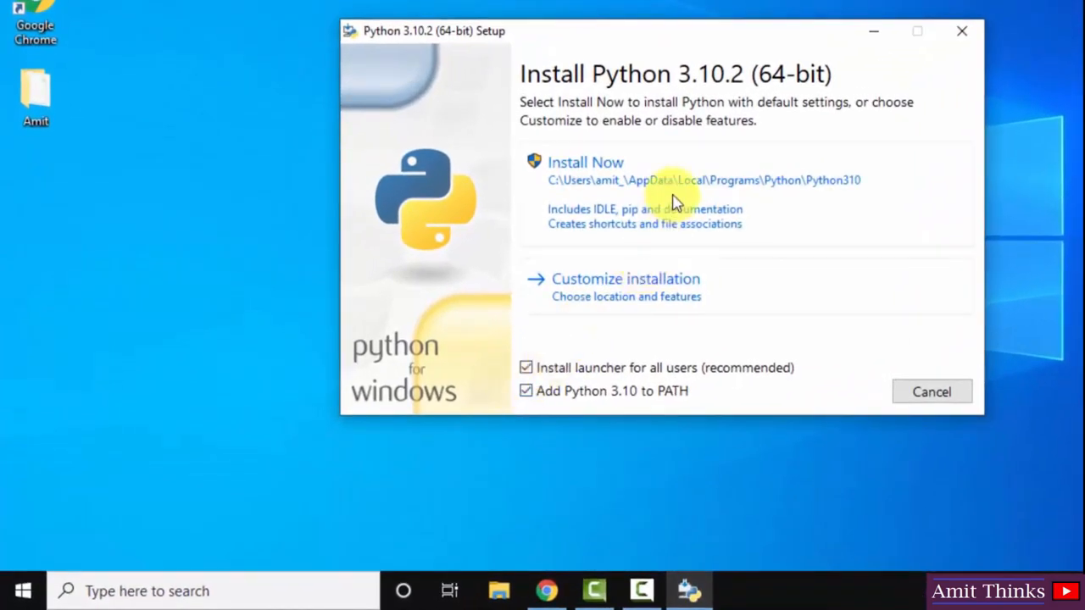
{"action": "mouse_move", "coordinate": [670, 295]}
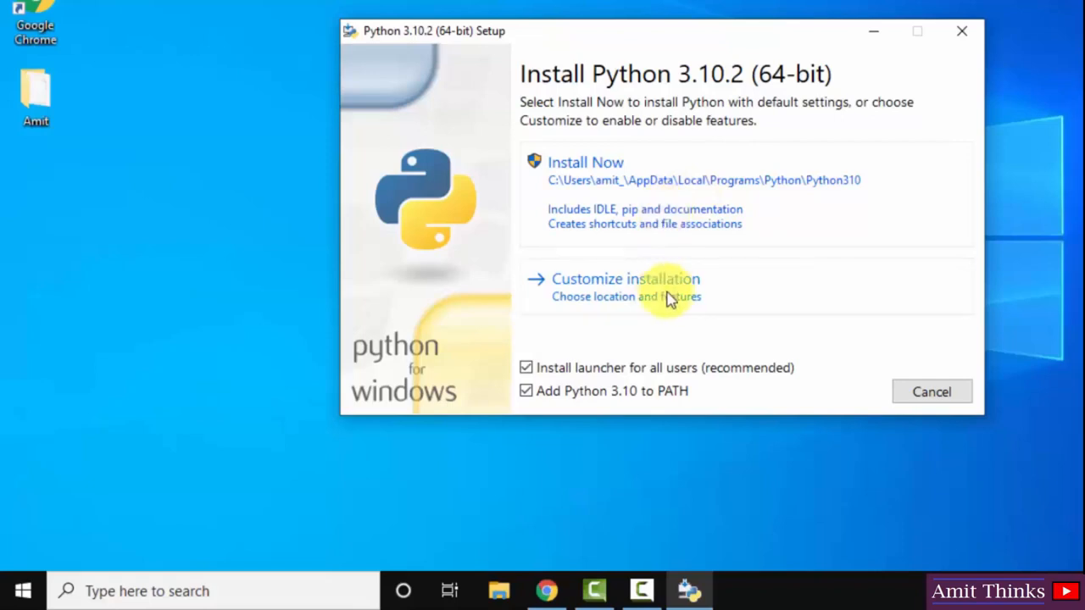
{"action": "left_click", "coordinate": [626, 278]}
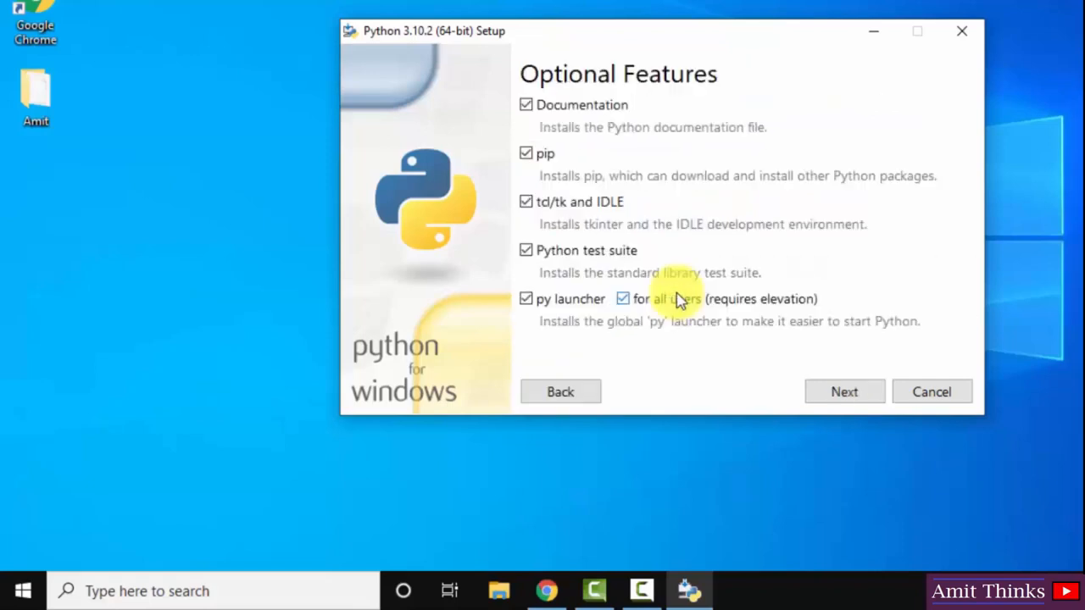
{"action": "mouse_move", "coordinate": [618, 116]}
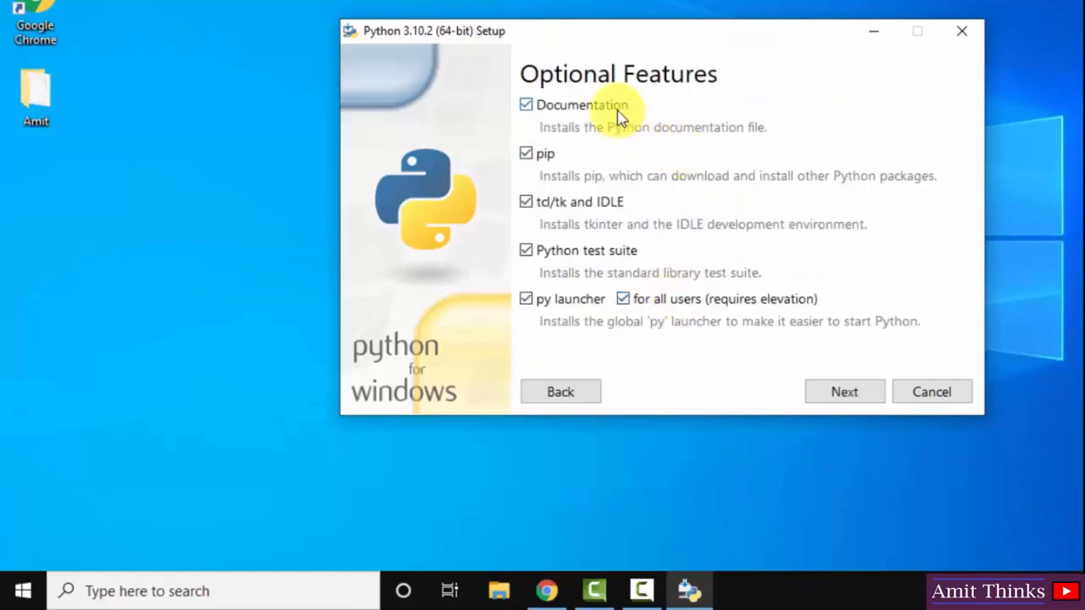
{"action": "mouse_move", "coordinate": [551, 156]}
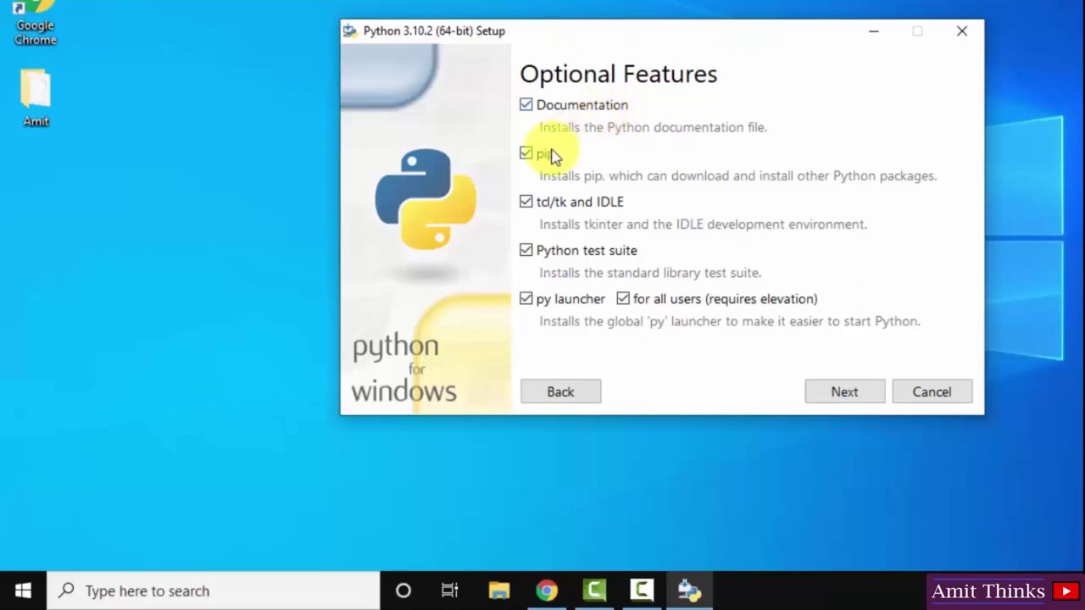
{"action": "mouse_move", "coordinate": [607, 193]}
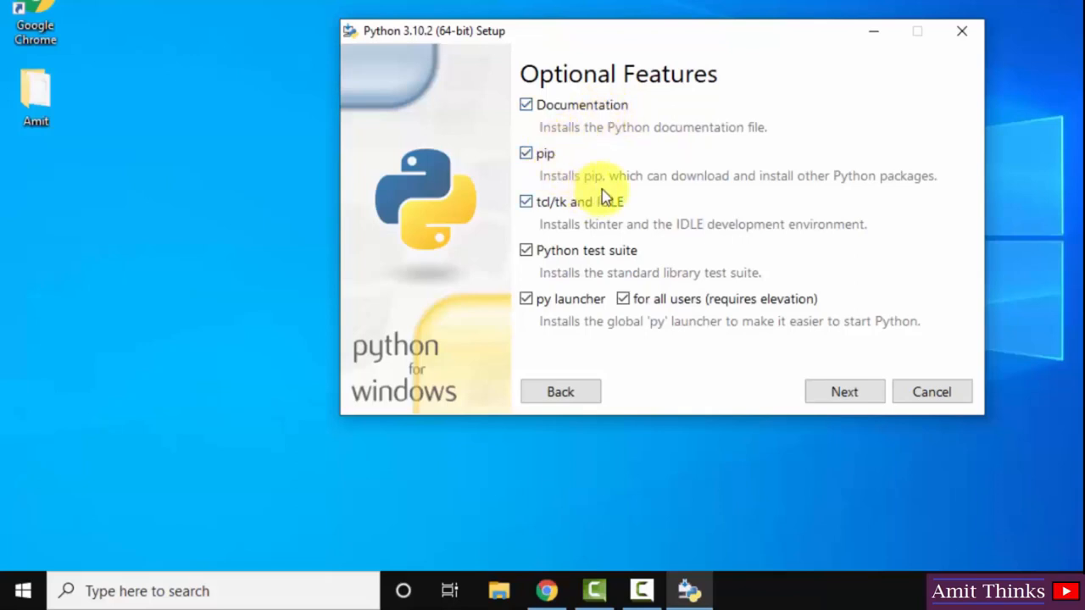
{"action": "mouse_move", "coordinate": [612, 219]}
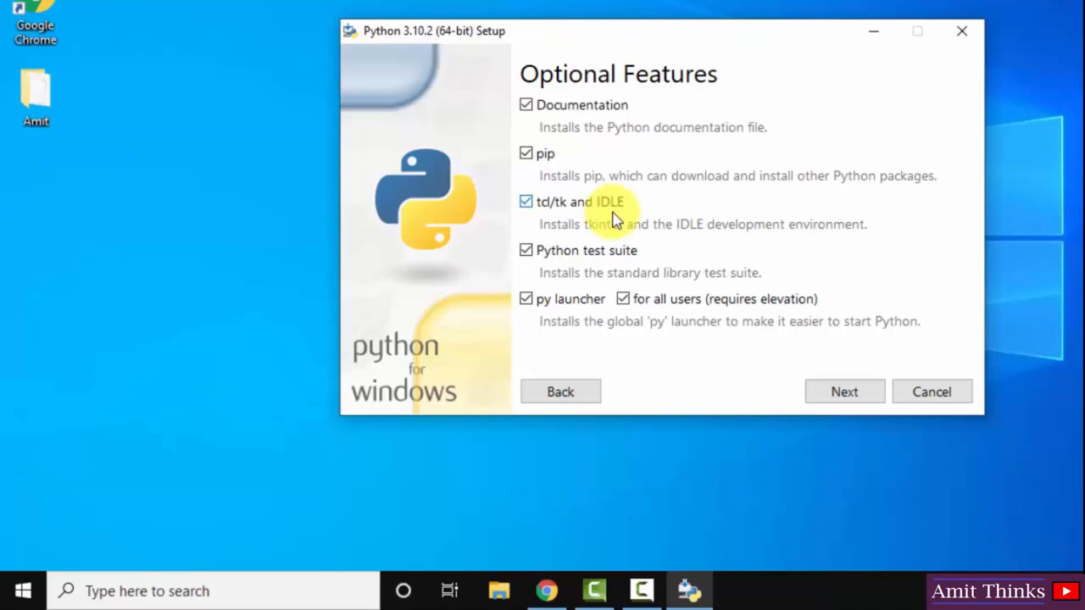
{"action": "mouse_move", "coordinate": [607, 285]}
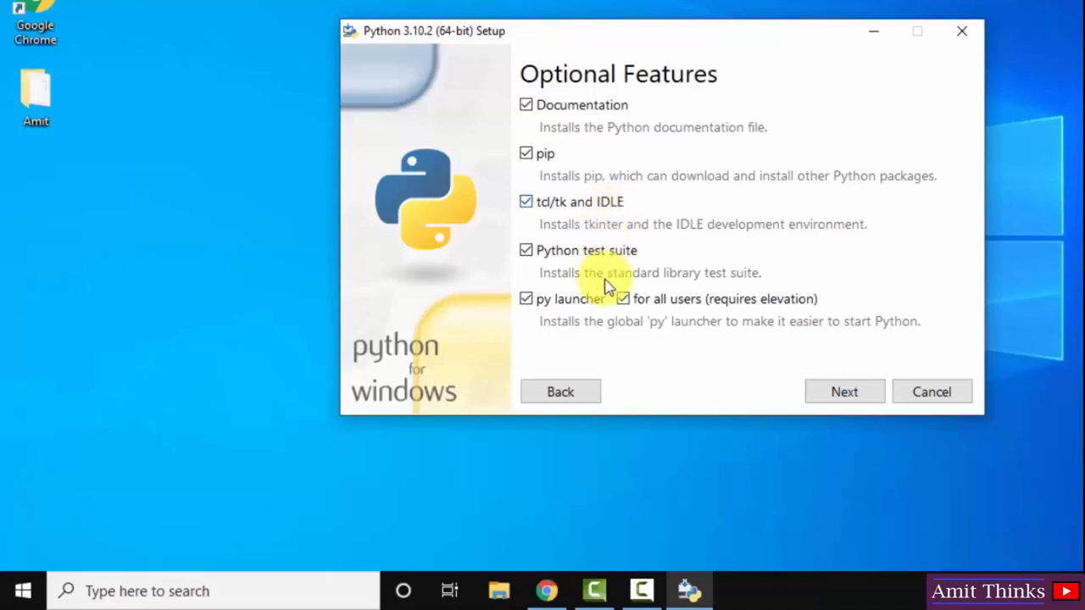
Keep all optional features and set Advanced Options to install for all users in C:\Program Files\Python310.
{"action": "left_click", "coordinate": [844, 392]}
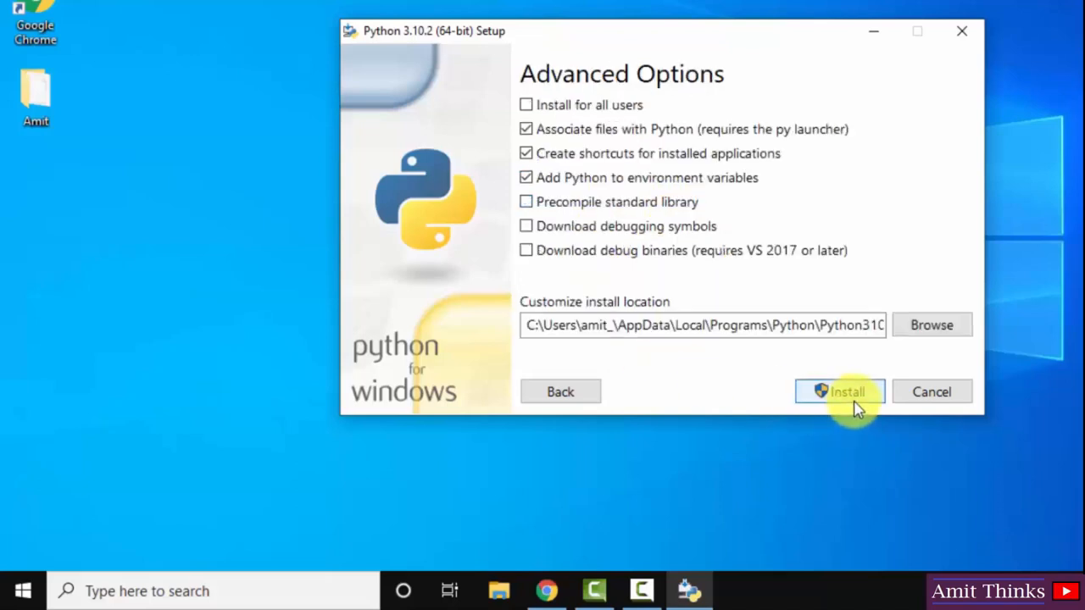
{"action": "mouse_move", "coordinate": [630, 105]}
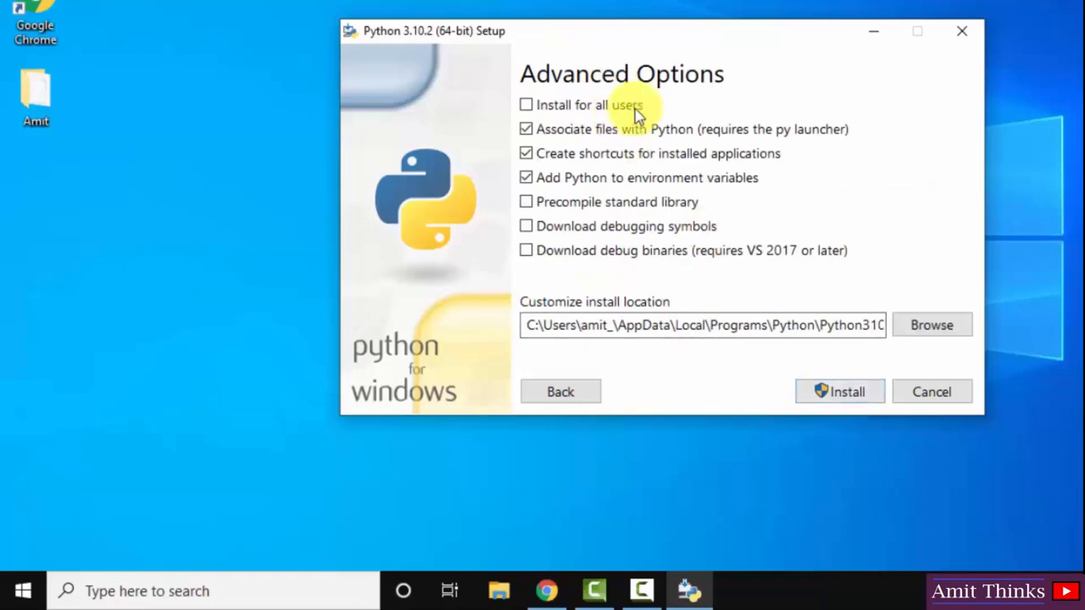
{"action": "left_click", "coordinate": [525, 105]}
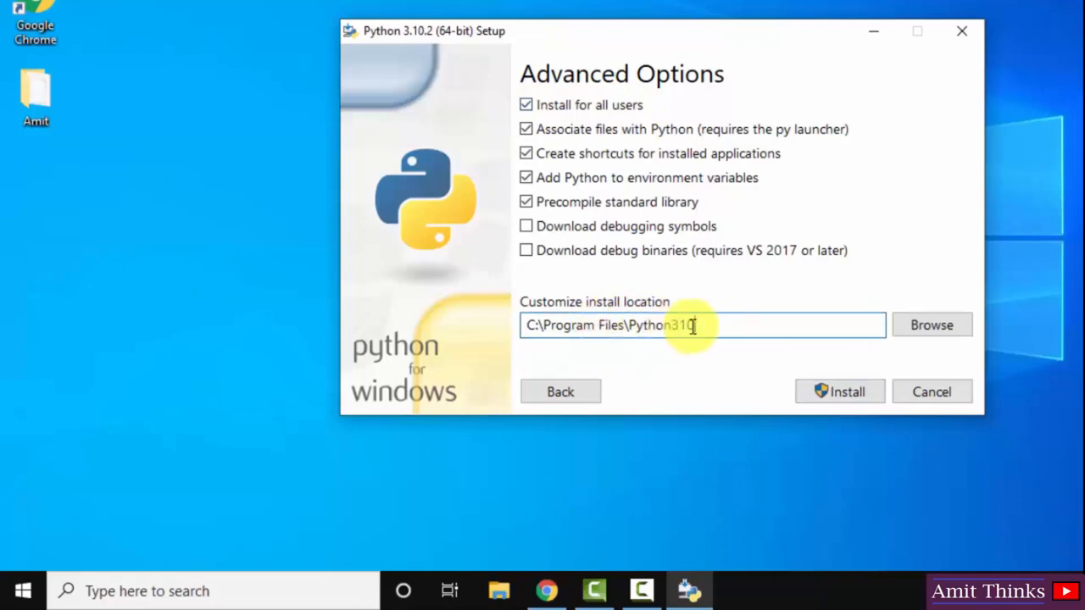
{"action": "mouse_move", "coordinate": [847, 346]}
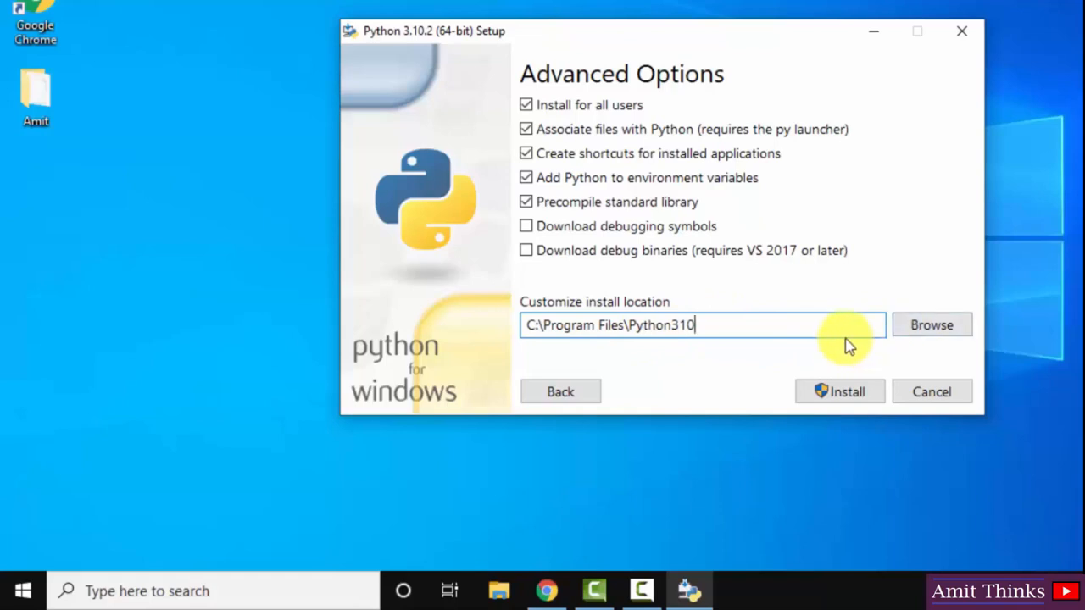
{"action": "mouse_move", "coordinate": [754, 381]}
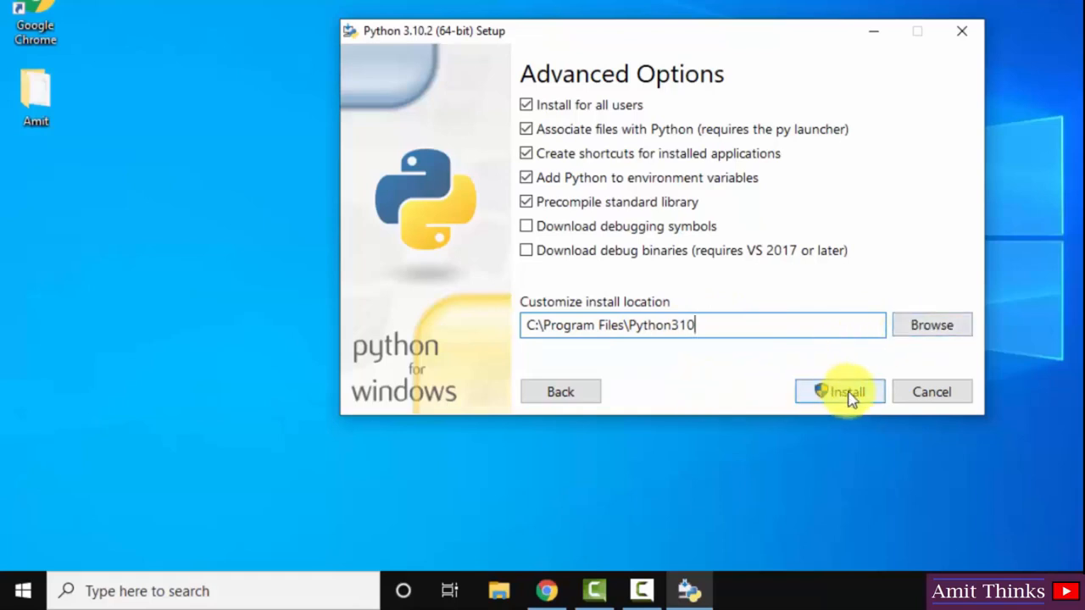
Run the Python 3.10.2 installation and close the installer after 'Setup was successful'.
{"action": "left_click", "coordinate": [839, 391]}
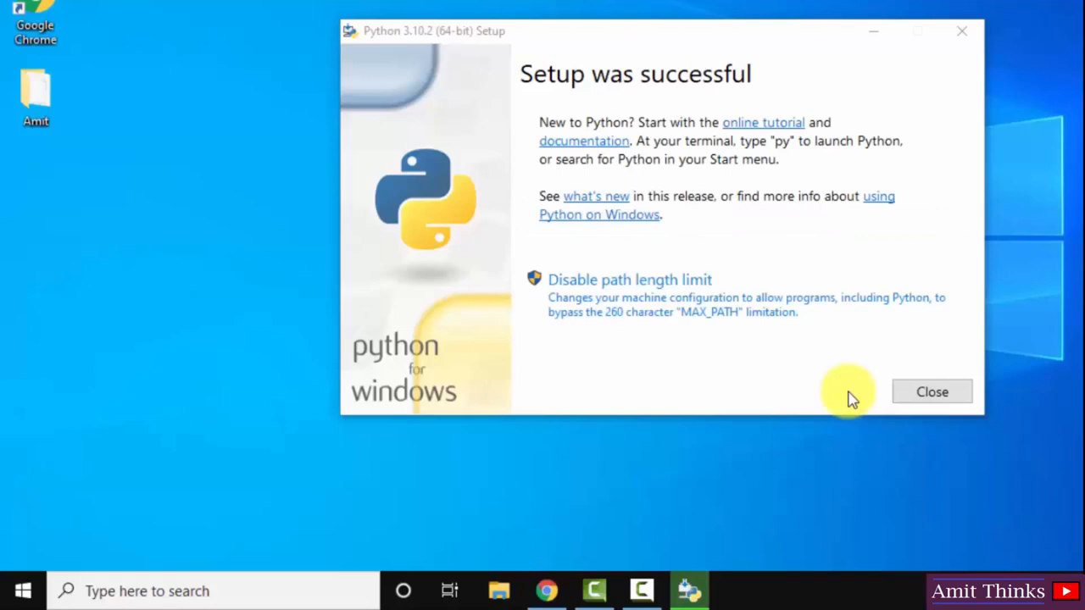
{"action": "left_click", "coordinate": [932, 391]}
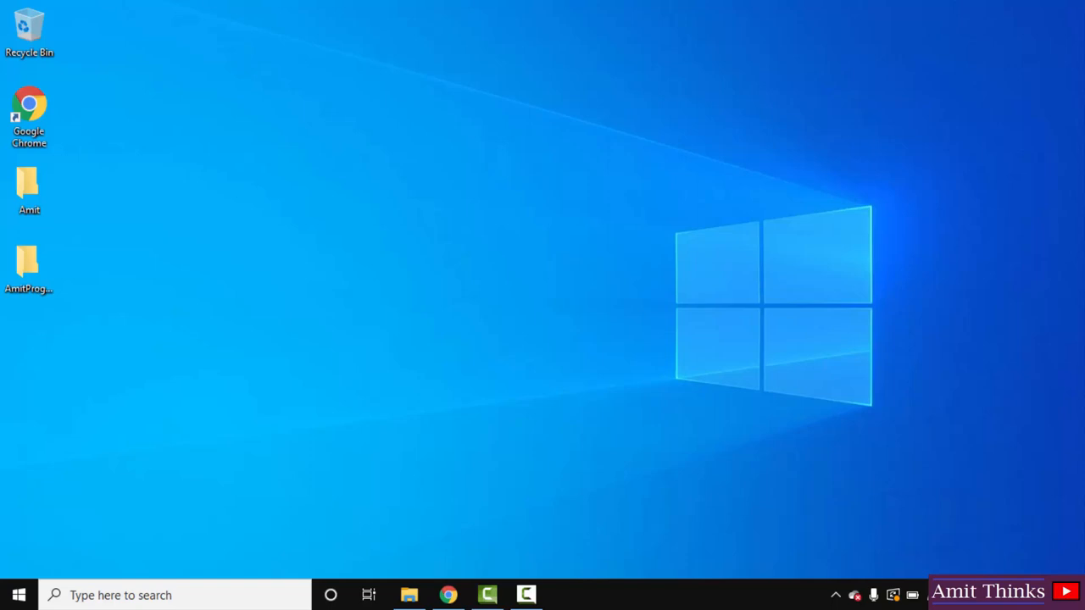
Start Command Prompt and run python --version, confirming Python 3.10.2.
{"action": "type", "text": "cmd"}
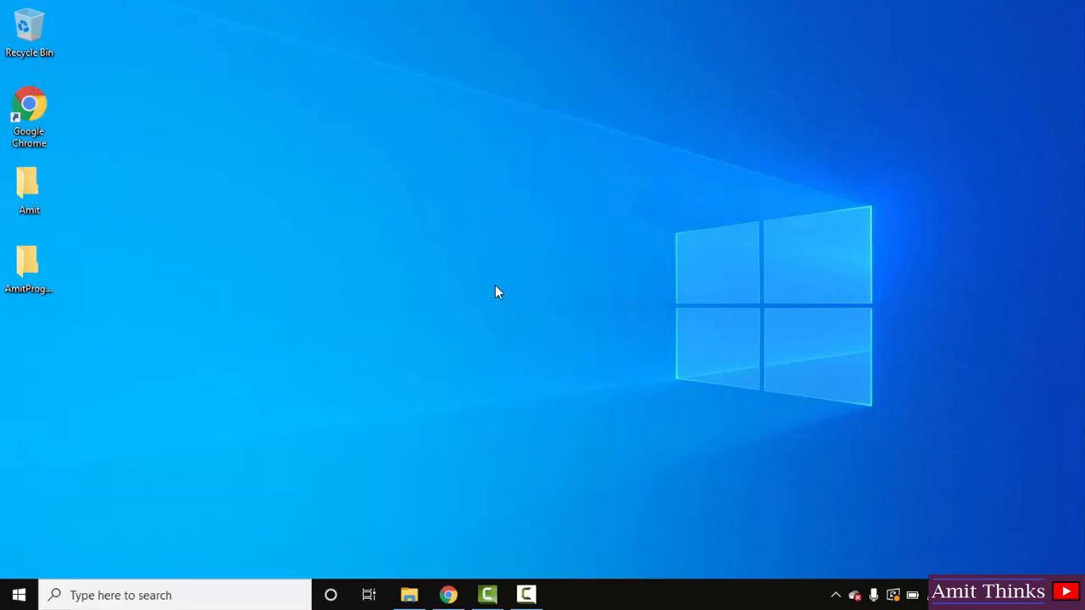
{"action": "left_click", "coordinate": [567, 600]}
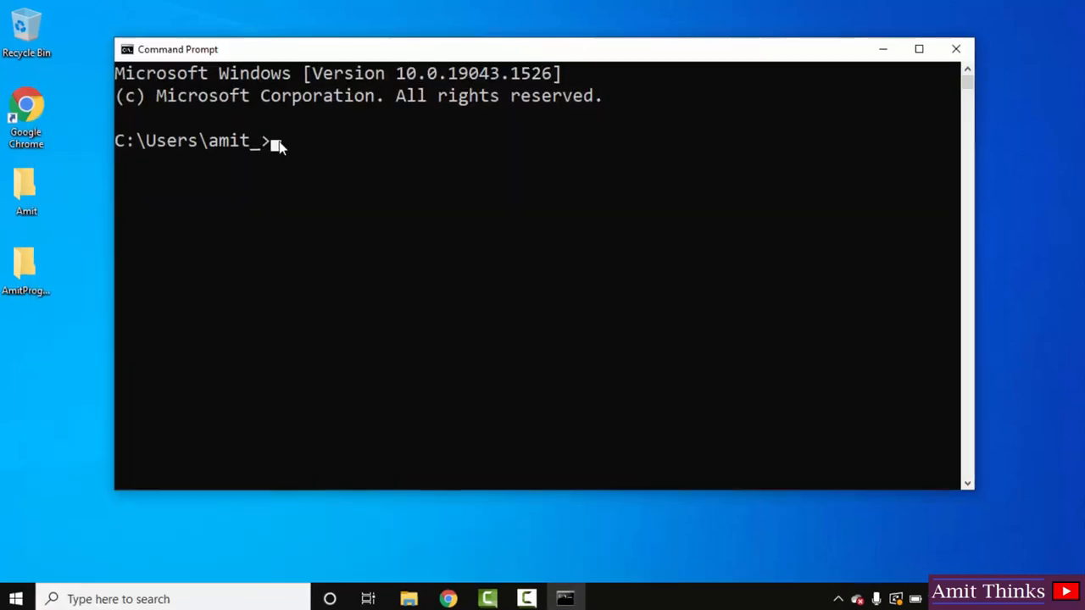
{"action": "type", "text": "python"}
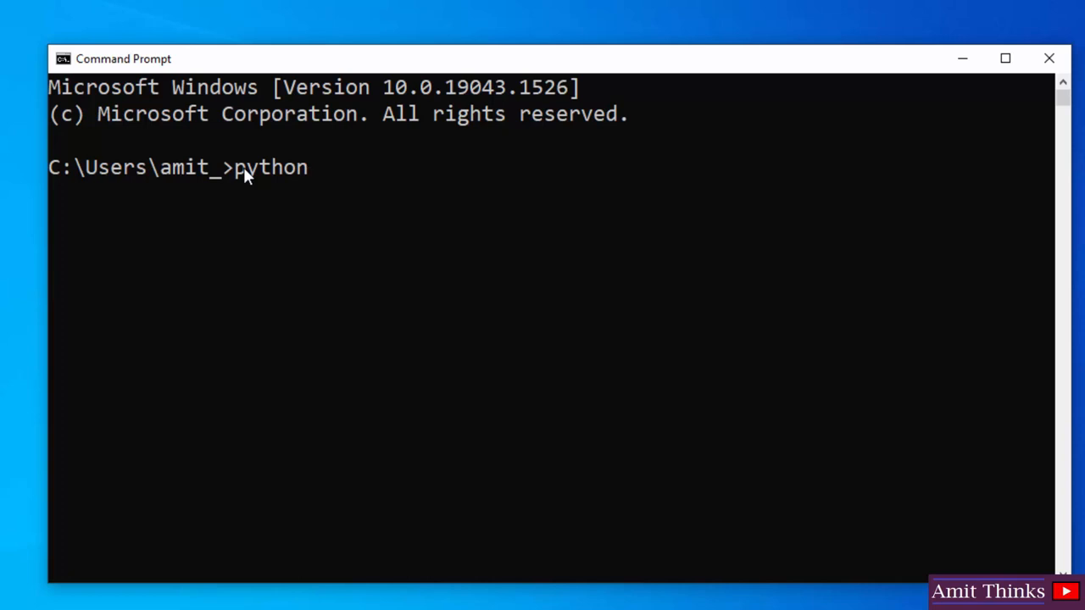
{"action": "type", "text": "--ver"}
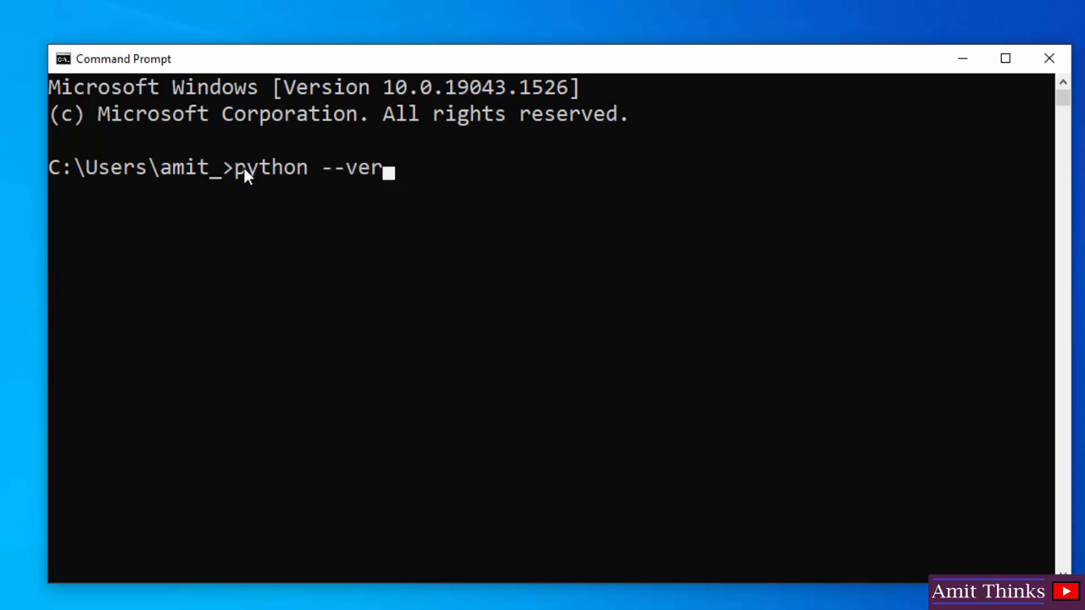
{"action": "type", "text": "sion"}
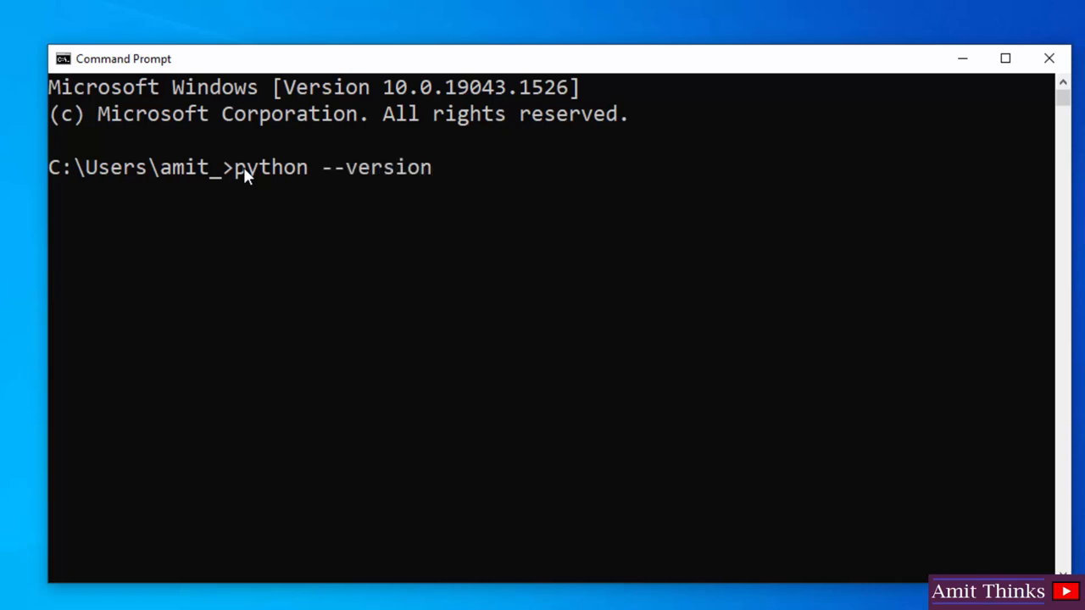
{"action": "key", "text": "Return"}
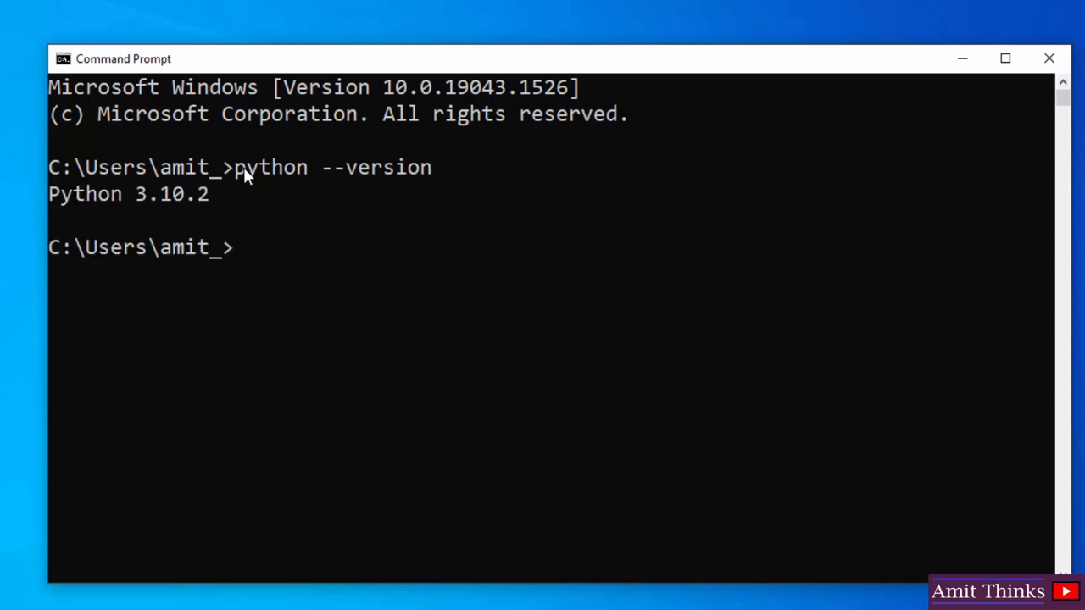
{"action": "mouse_move", "coordinate": [179, 227]}
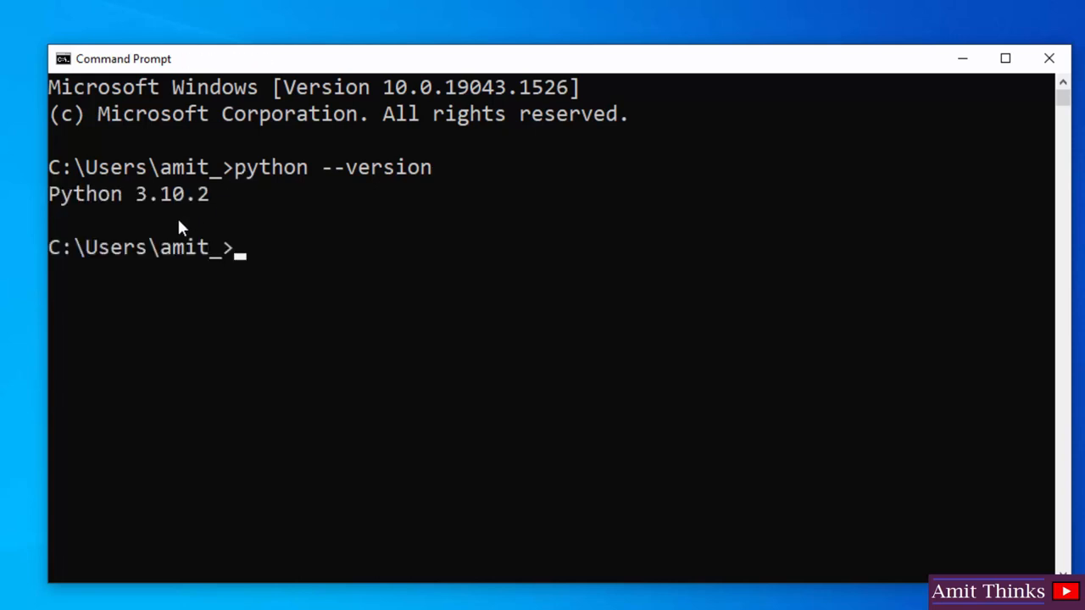
Run pip --version, confirming pip 22.0.3 for Python 3.10.
{"action": "type", "text": "p"}
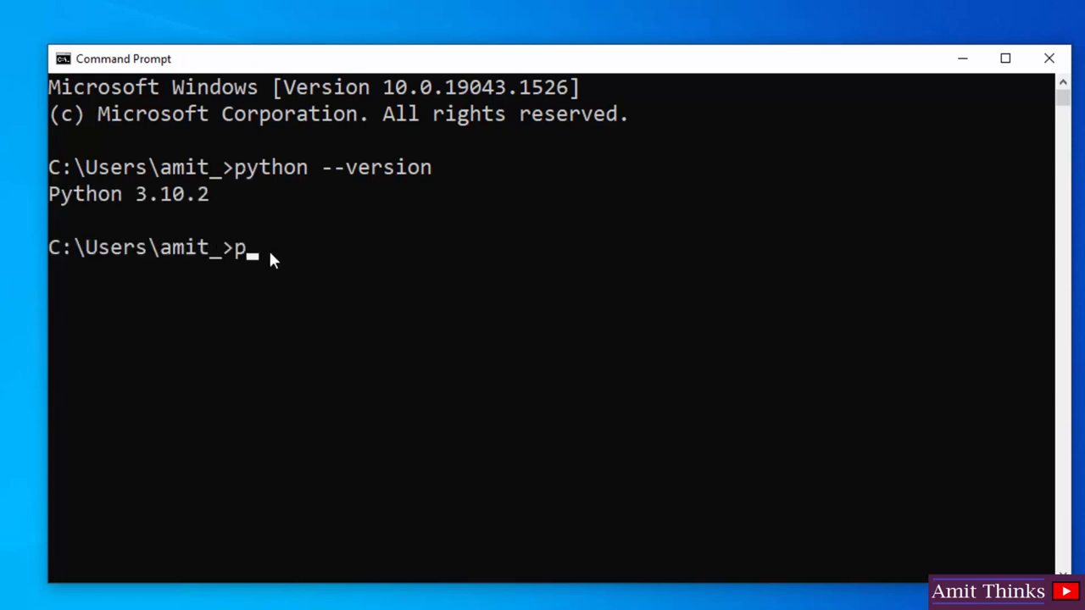
{"action": "type", "text": "ip --ve"}
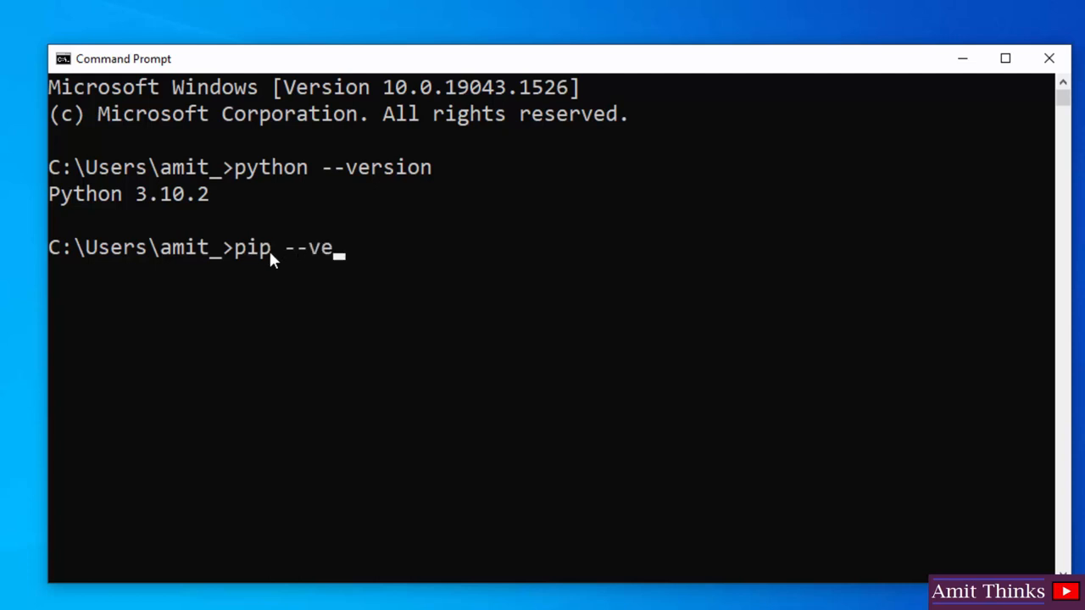
{"action": "type", "text": "rsion"}
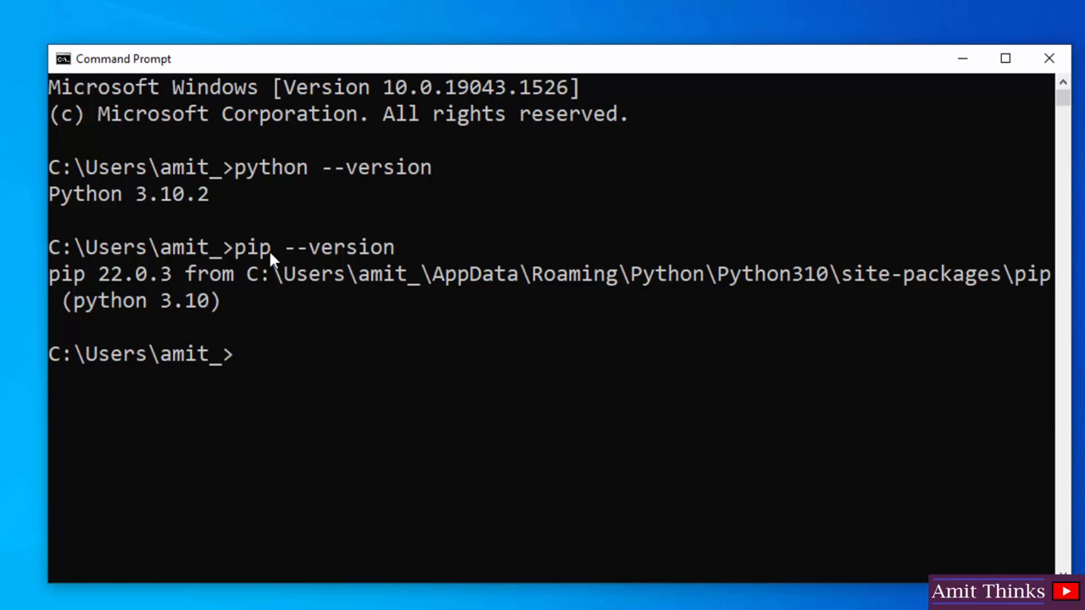
Run pip install scikit-image and follow the output until scikit-image 0.19.2 and dependencies install.
{"action": "type", "text": "pip insta"}
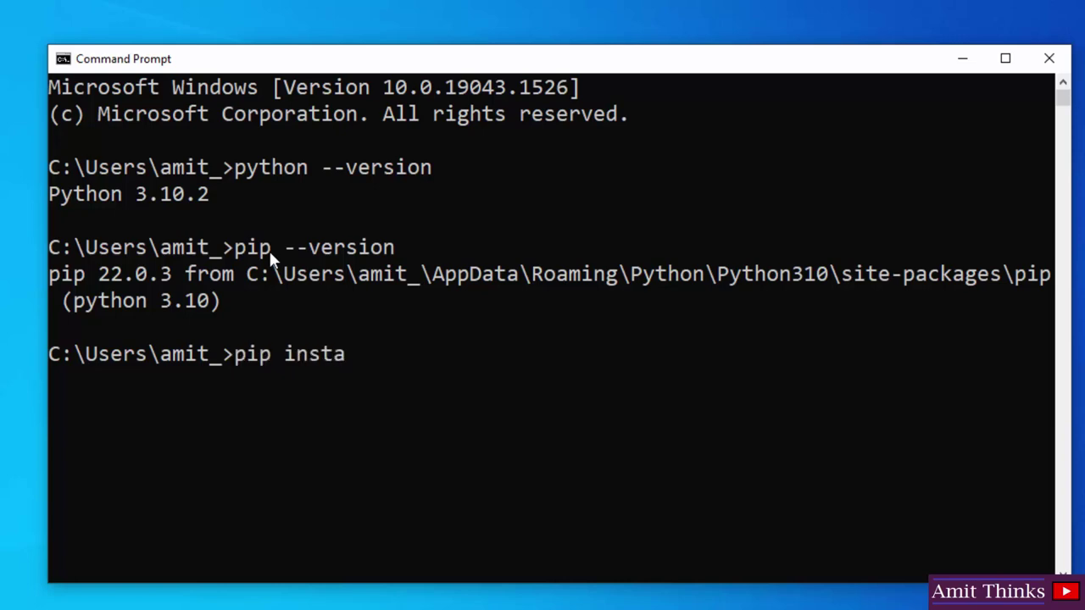
{"action": "type", "text": "ll a"}
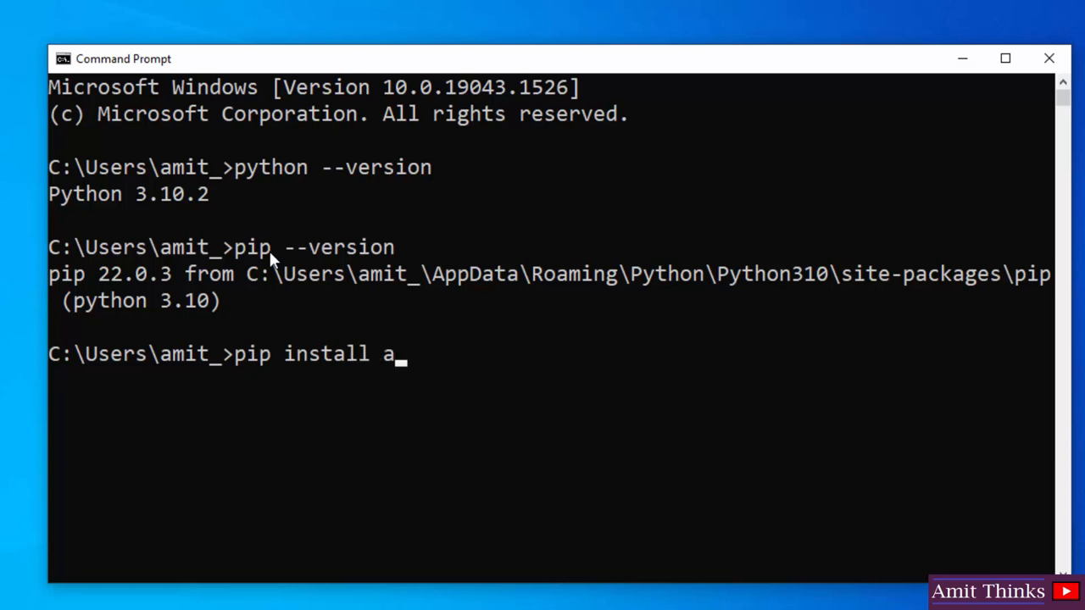
{"action": "type", "text": "sciki"}
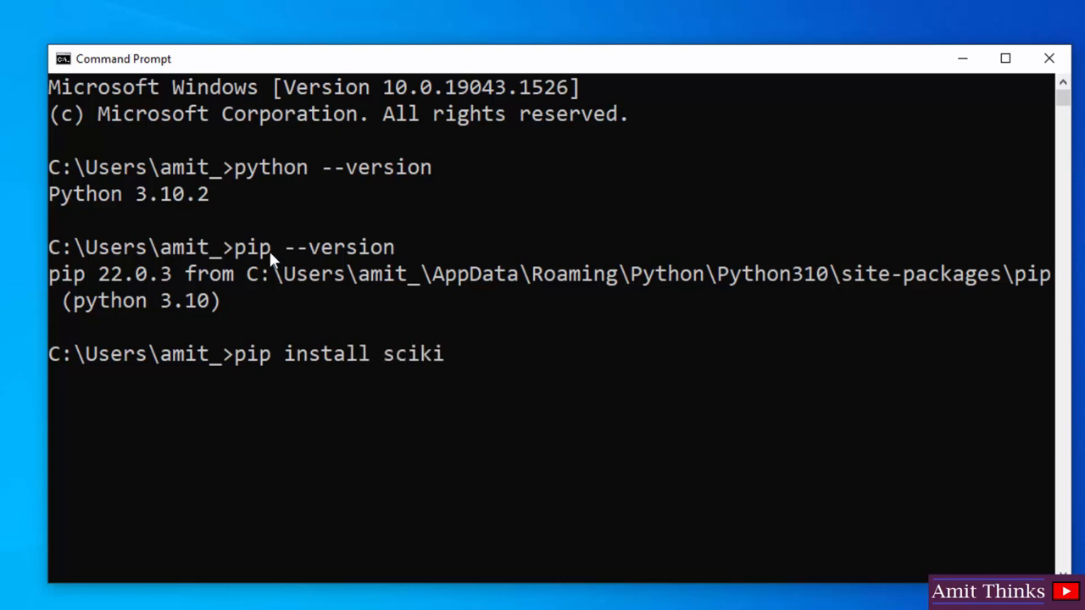
{"action": "type", "text": "t-imag"}
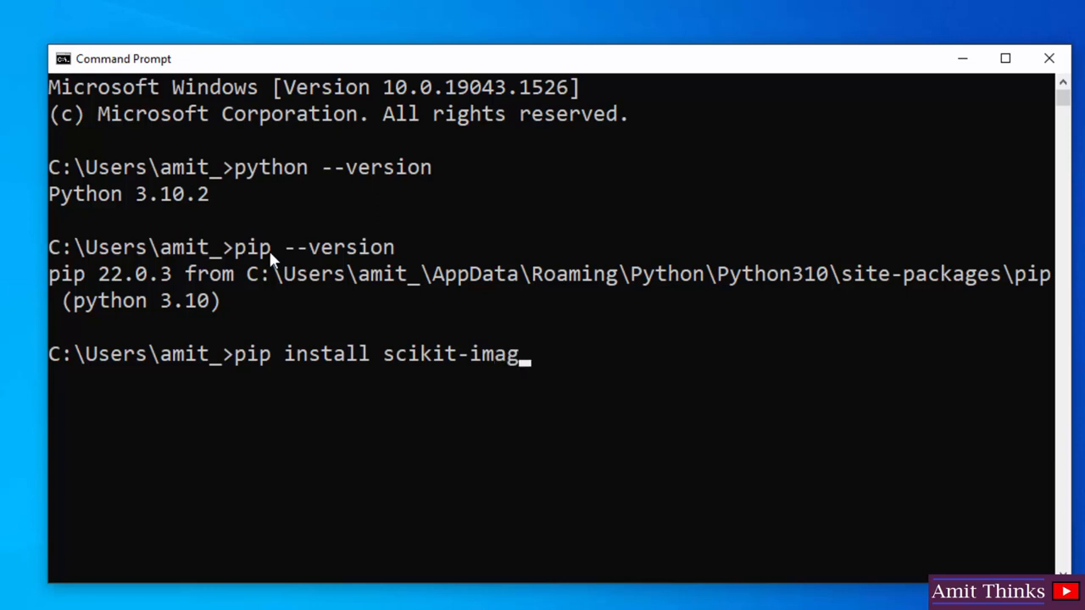
{"action": "type", "text": "e"}
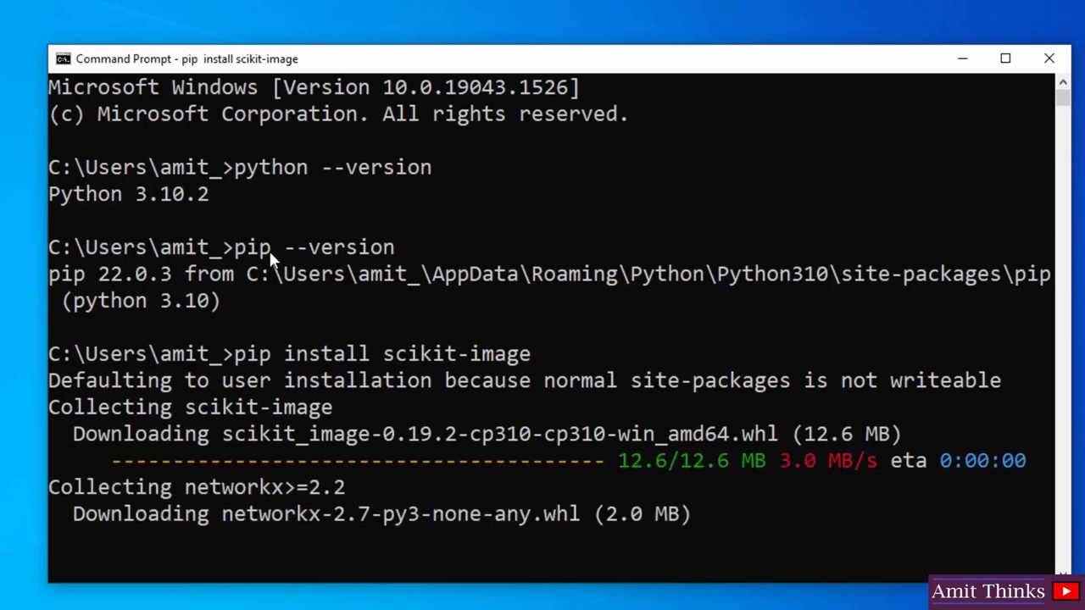
{"action": "scroll", "scroll_direction": "down", "scroll_amount": 3}
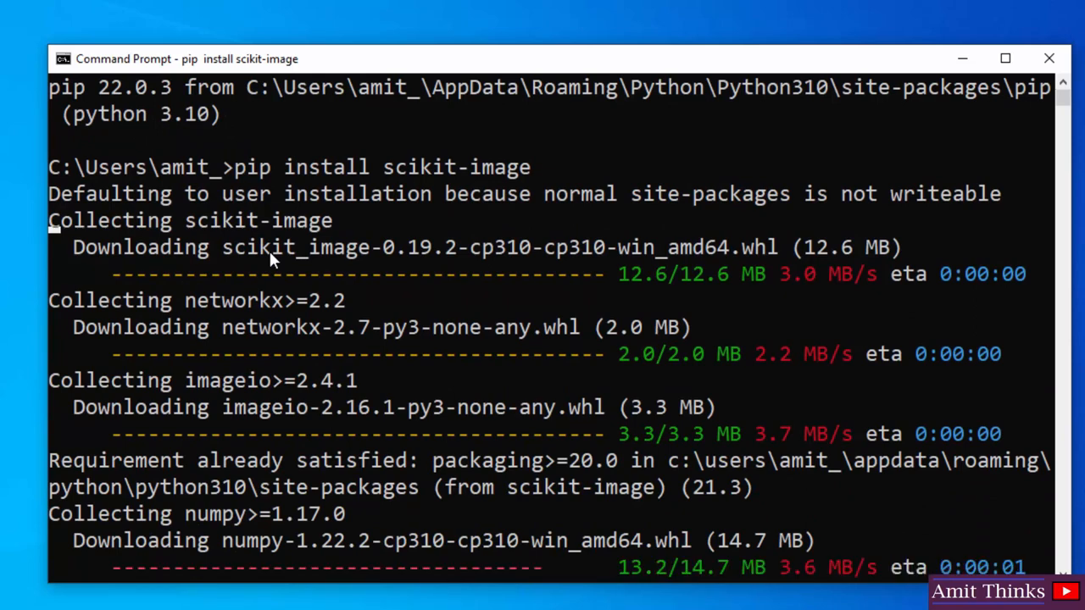
{"action": "scroll", "scroll_direction": "down", "scroll_amount": 3}
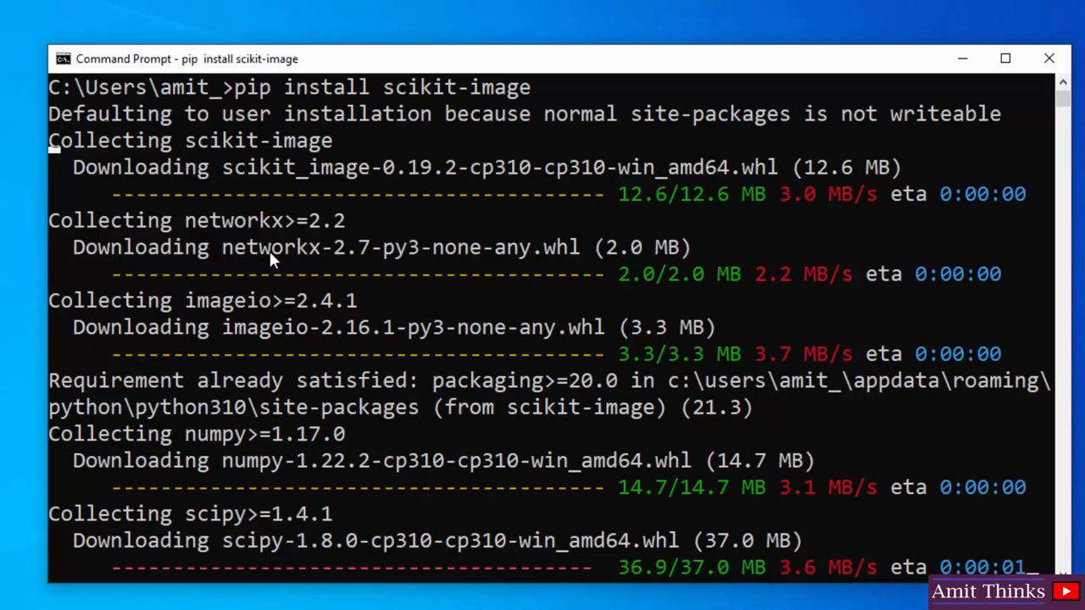
{"action": "scroll", "scroll_direction": "down", "scroll_amount": 3}
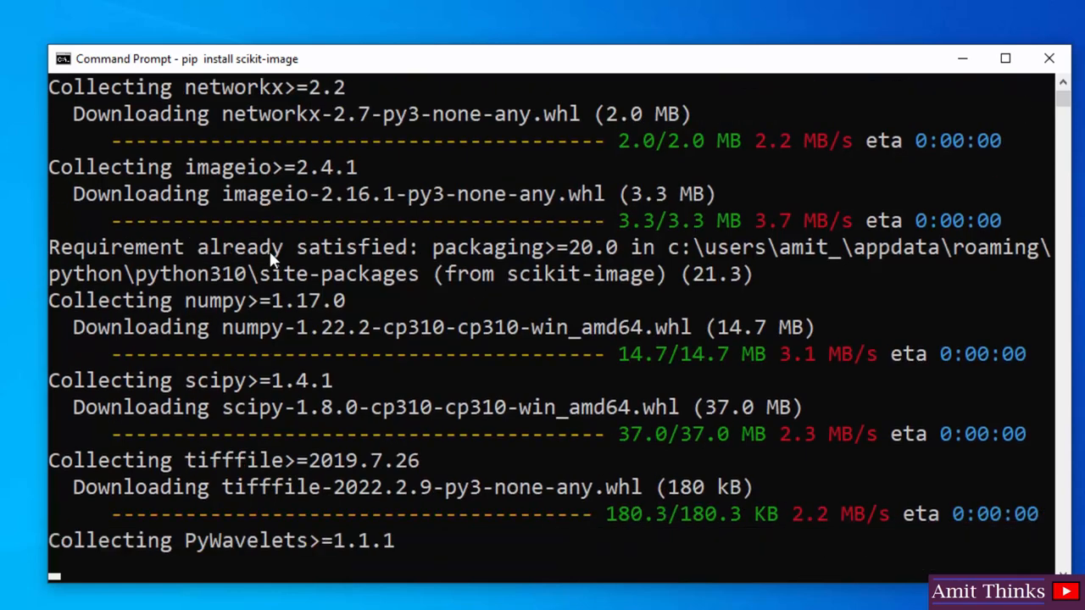
{"action": "scroll", "scroll_direction": "down", "scroll_amount": 3}
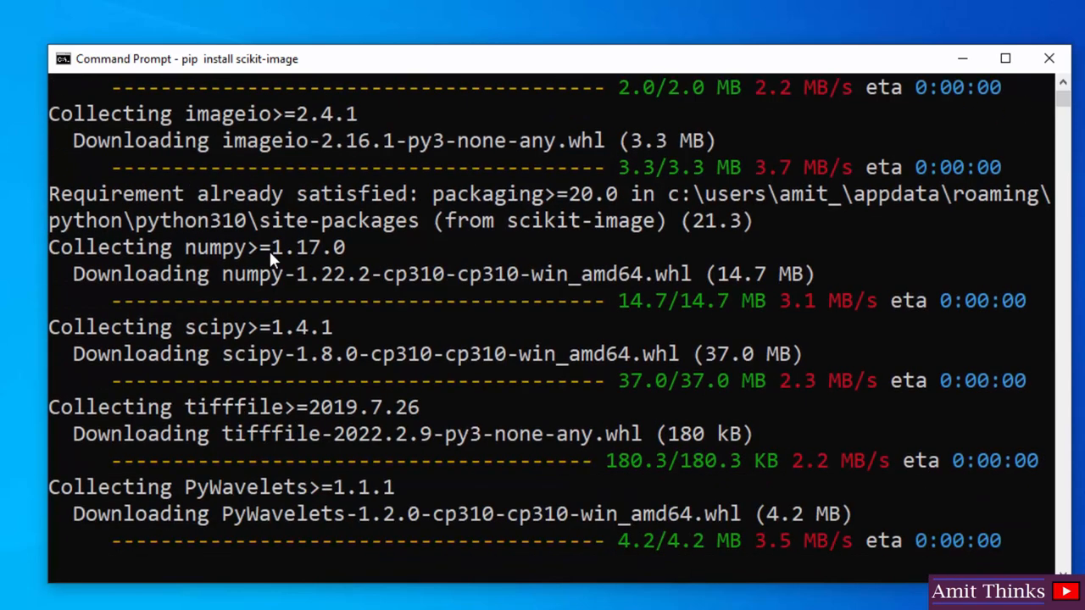
{"action": "scroll", "scroll_direction": "down", "scroll_amount": 3}
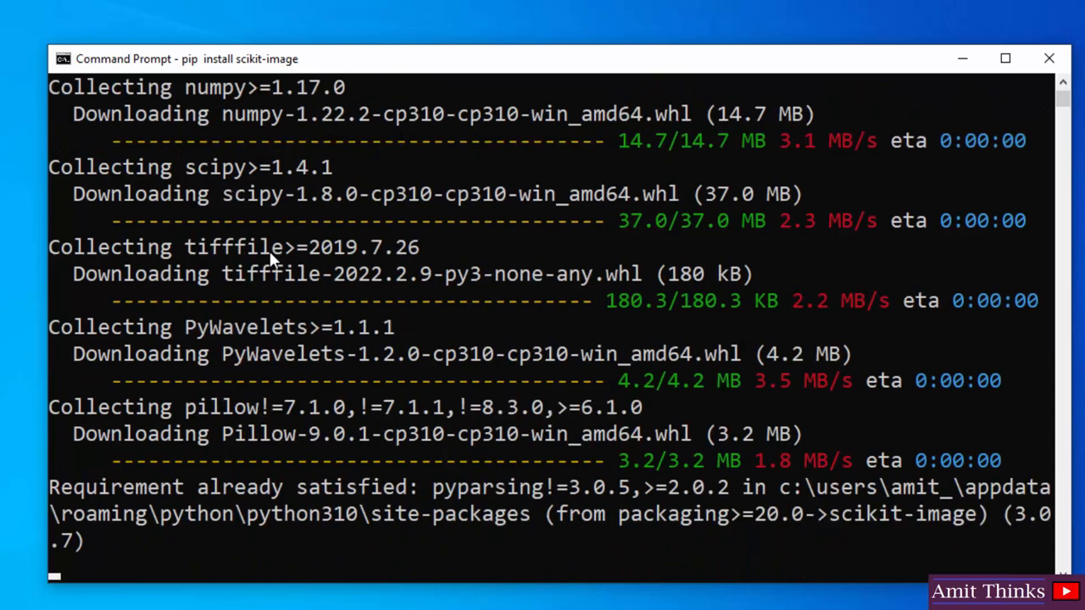
{"action": "scroll", "scroll_direction": "down", "scroll_amount": 3}
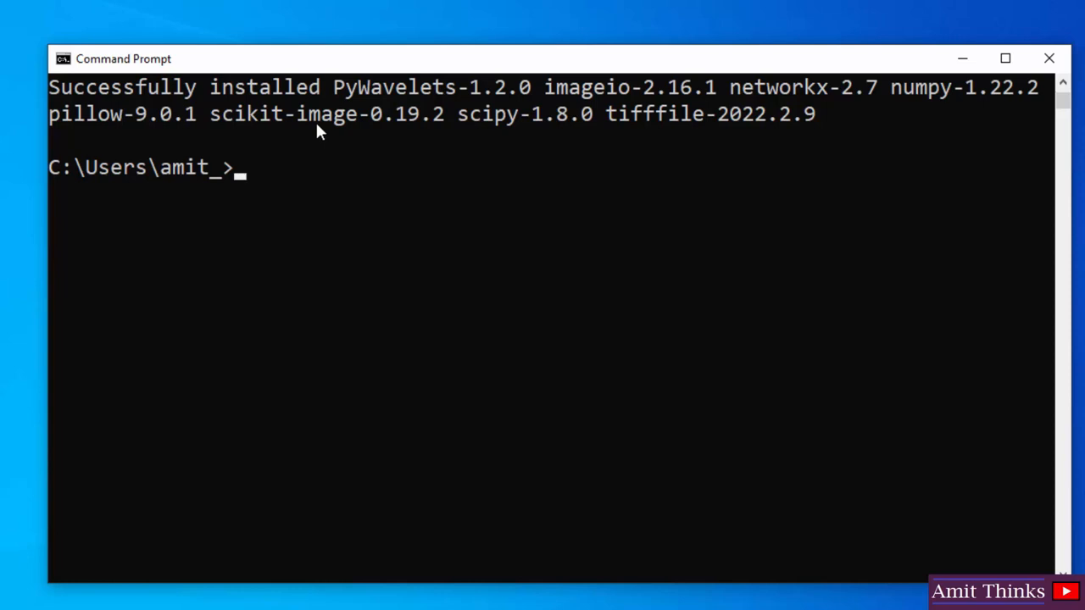
Start a Python shell with py and run import skimage.
{"action": "type", "text": "py"}
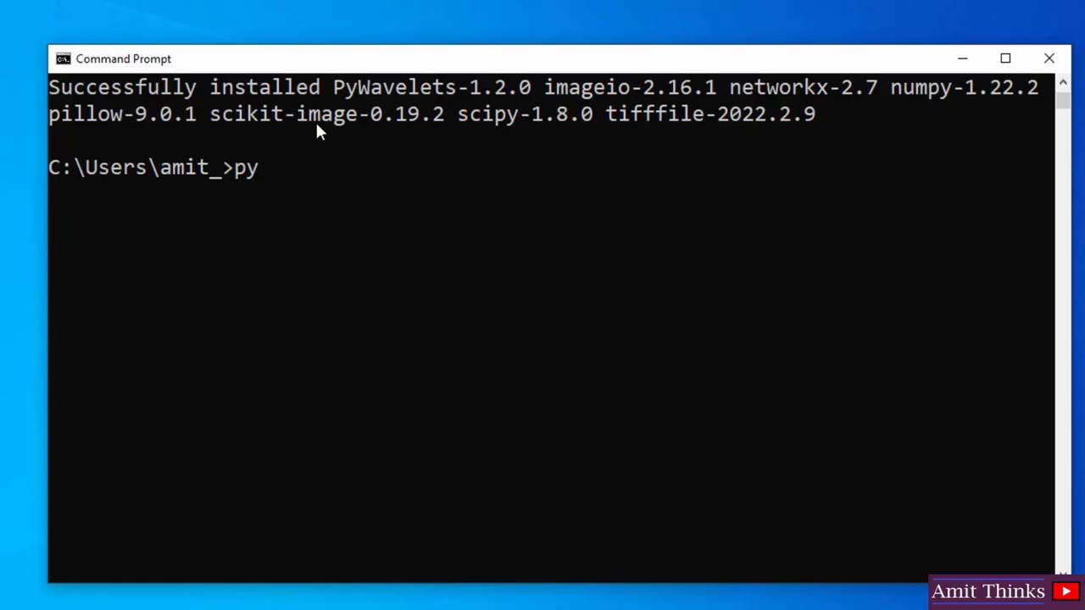
{"action": "key", "text": "Return"}
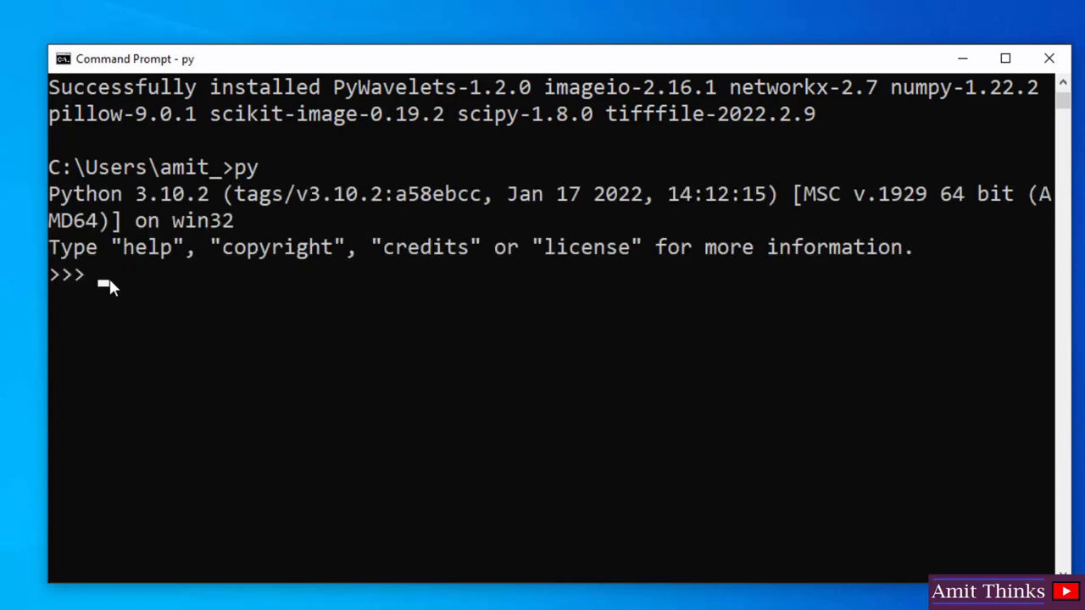
{"action": "type", "text": "import sk"}
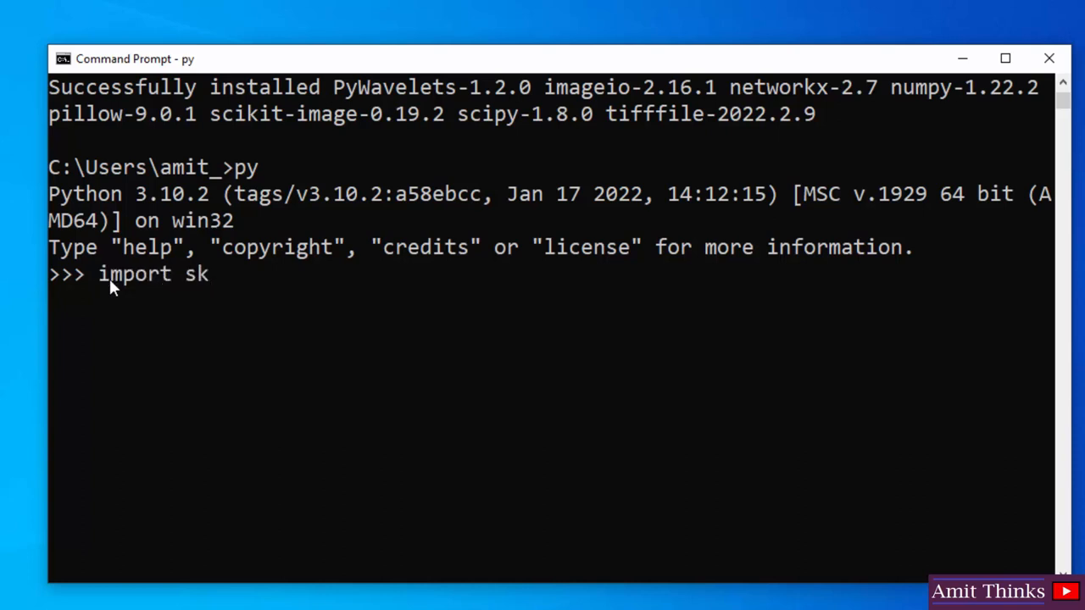
{"action": "type", "text": "i"}
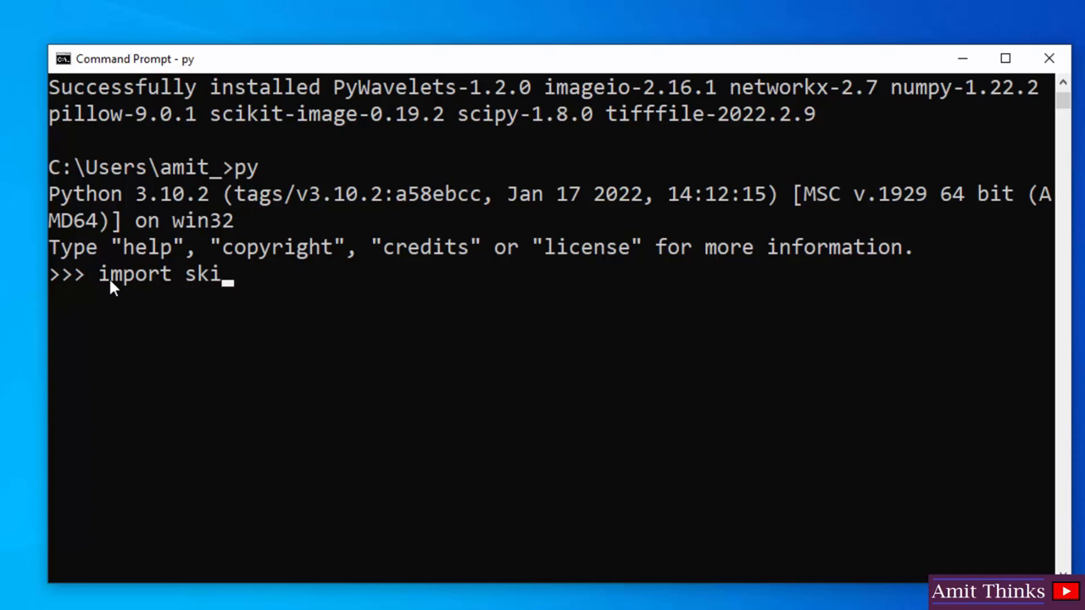
{"action": "type", "text": "mage"}
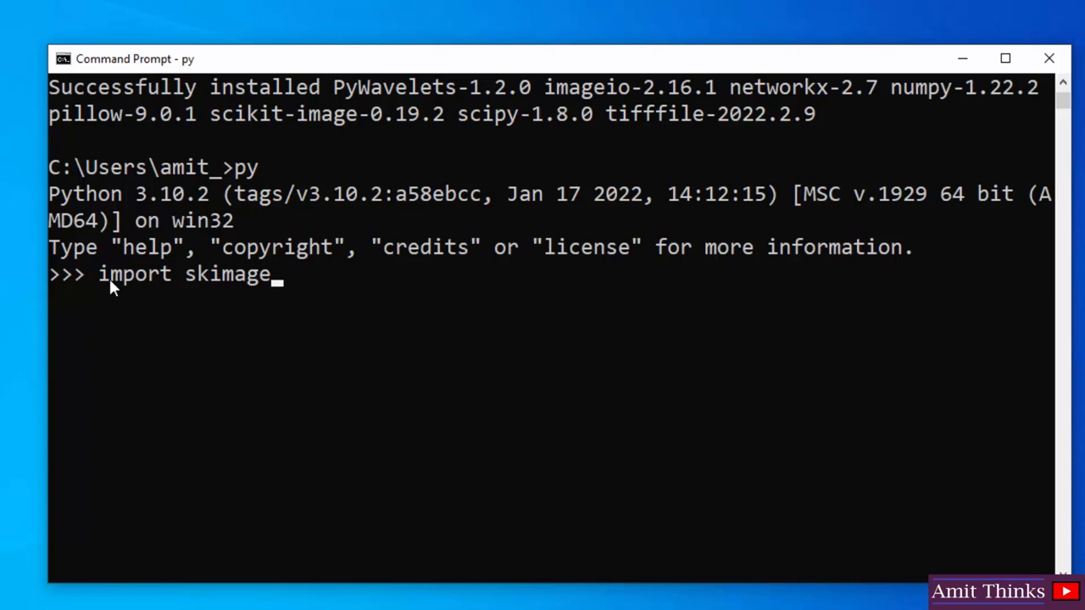
{"action": "key", "text": "Return"}
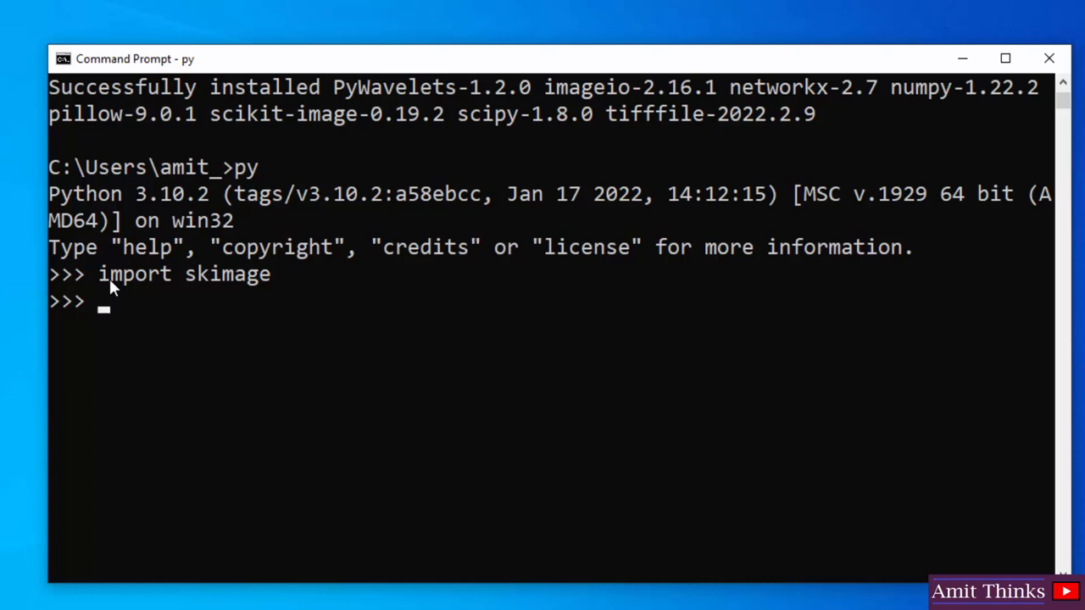
Run print(skimage.__version__), which reports 0.19.2.
{"action": "type", "text": "print("}
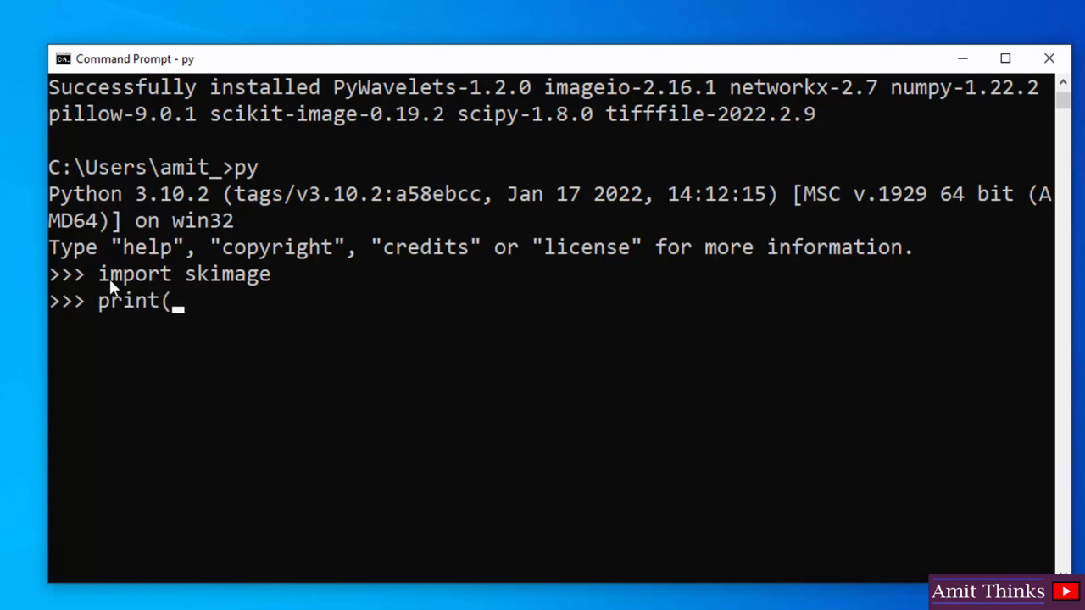
{"action": "type", "text": ")"}
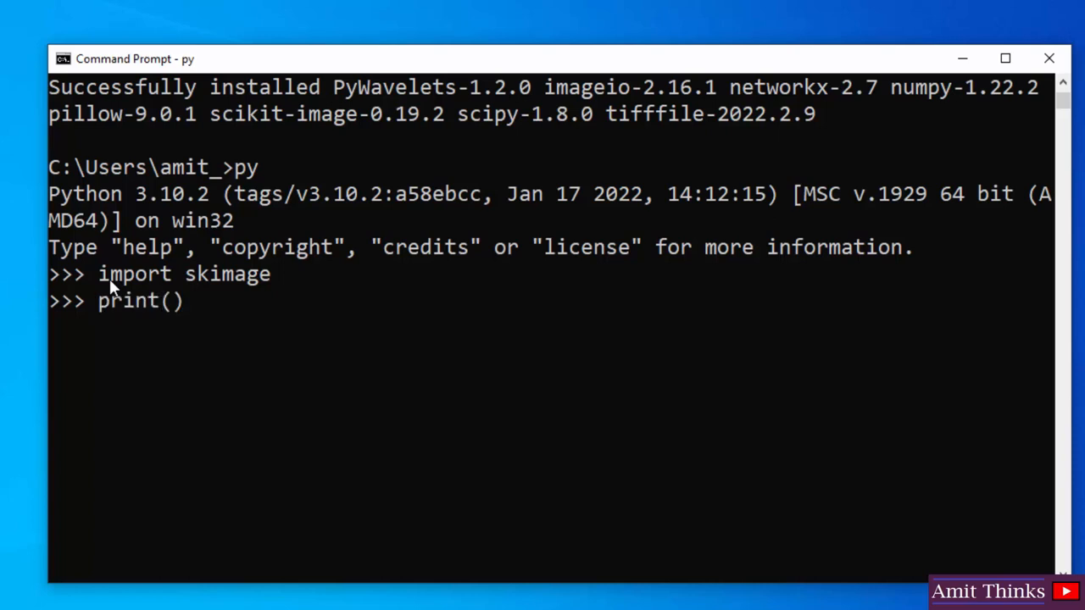
{"action": "type", "text": "ski"}
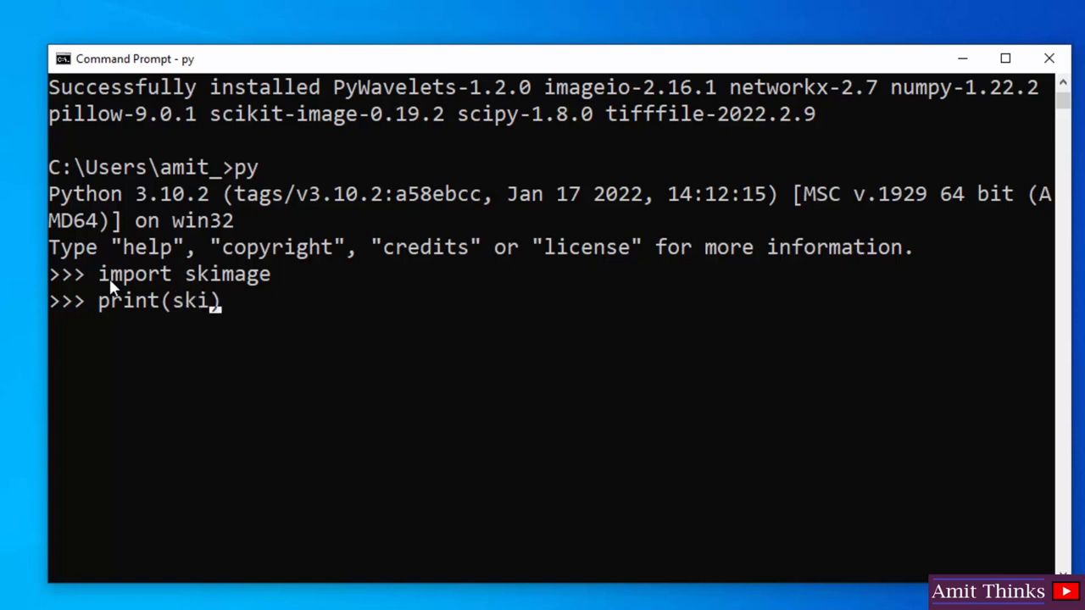
{"action": "type", "text": "mage."}
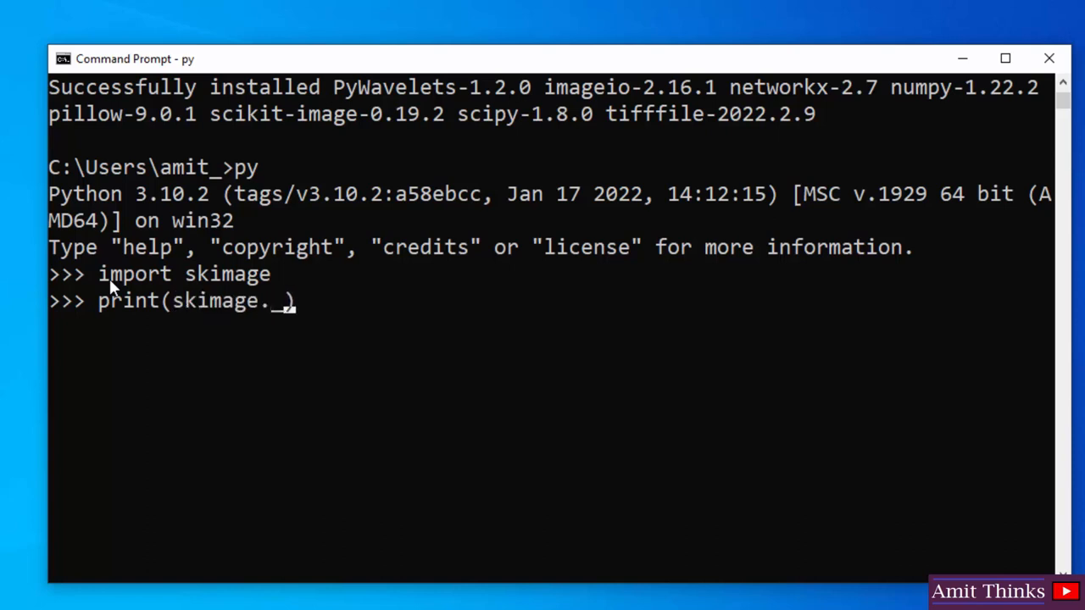
{"action": "type", "text": "_versio"}
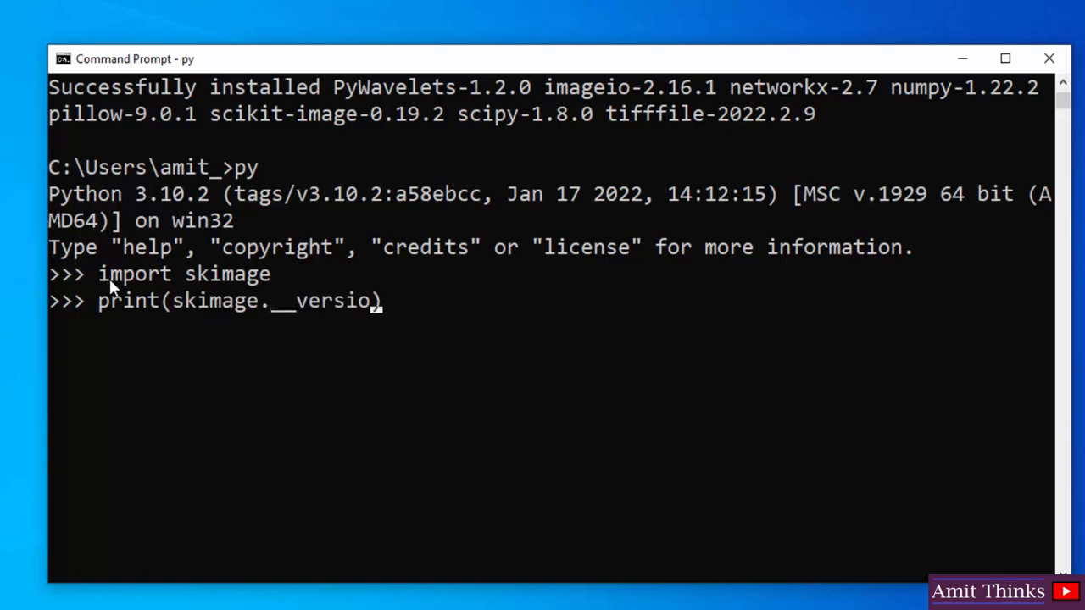
{"action": "type", "text": "n__"}
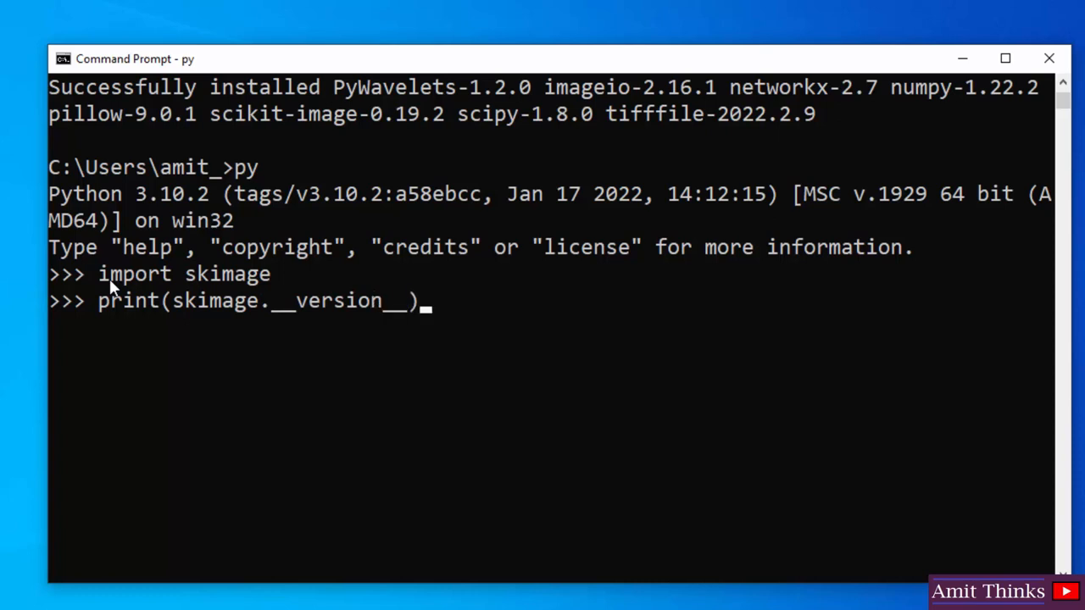
{"action": "key", "text": "Return"}
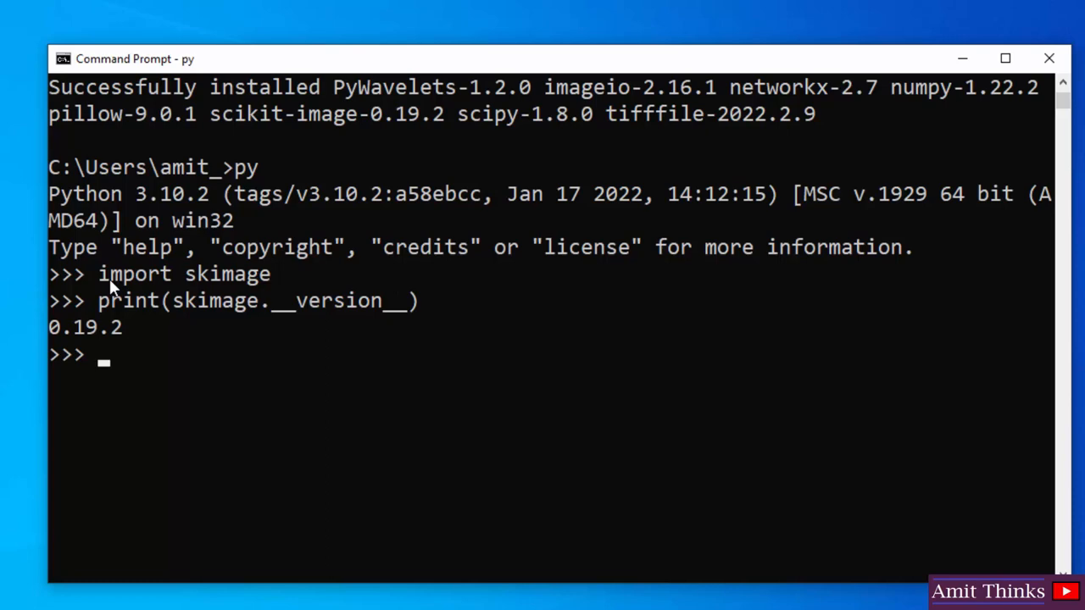